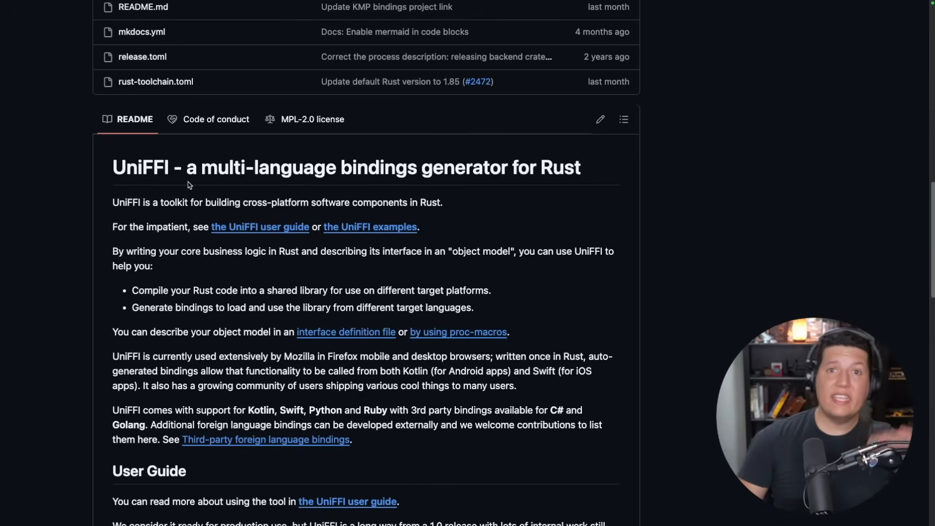
{"action": "mouse_move", "coordinate": [411, 171]}
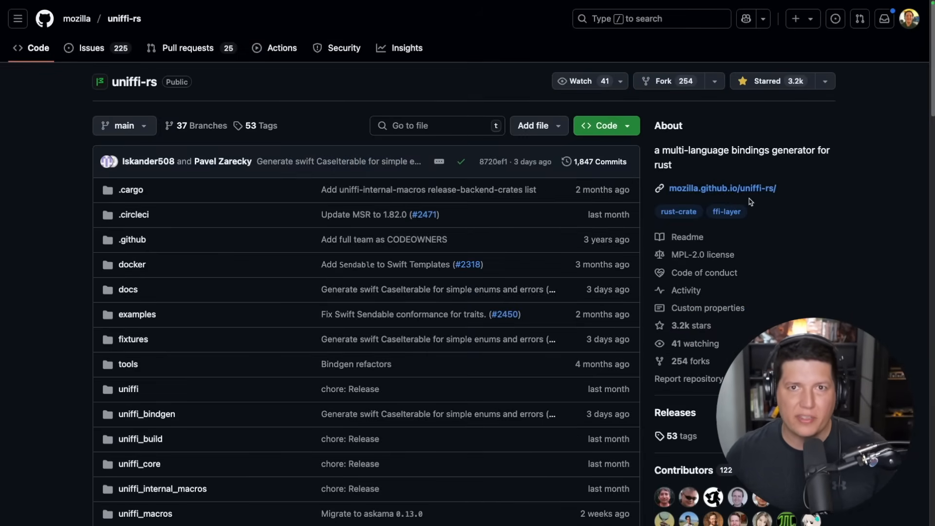
- Open the UniFFI user guide site from the uniffi-rs repository's About sidebar link
{"action": "left_click", "coordinate": [723, 188]}
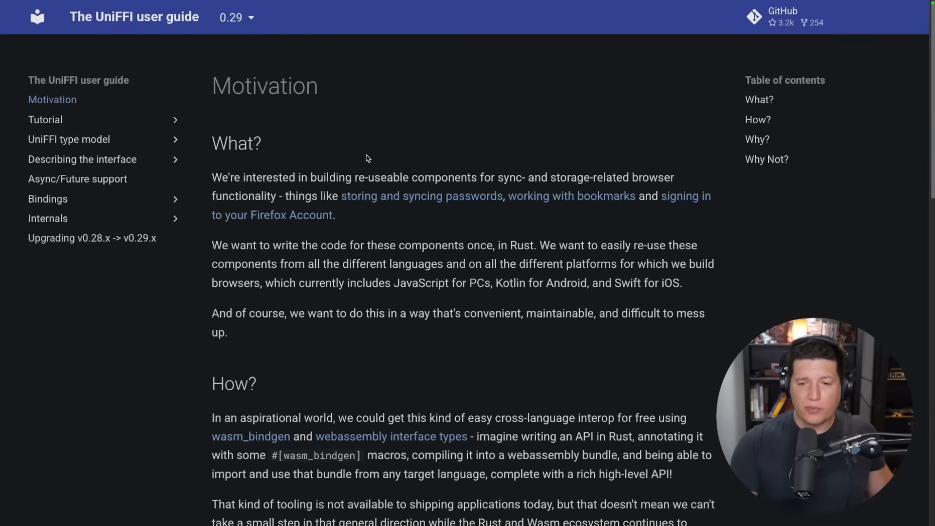
{"action": "double_click", "coordinate": [254, 177]}
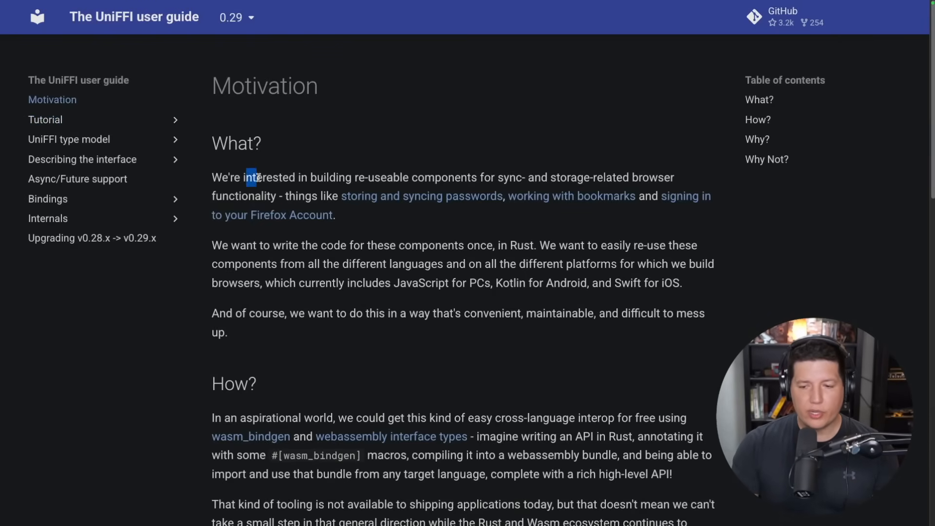
{"action": "left_click_drag", "start_coordinate": [247, 177], "coordinate": [509, 177]}
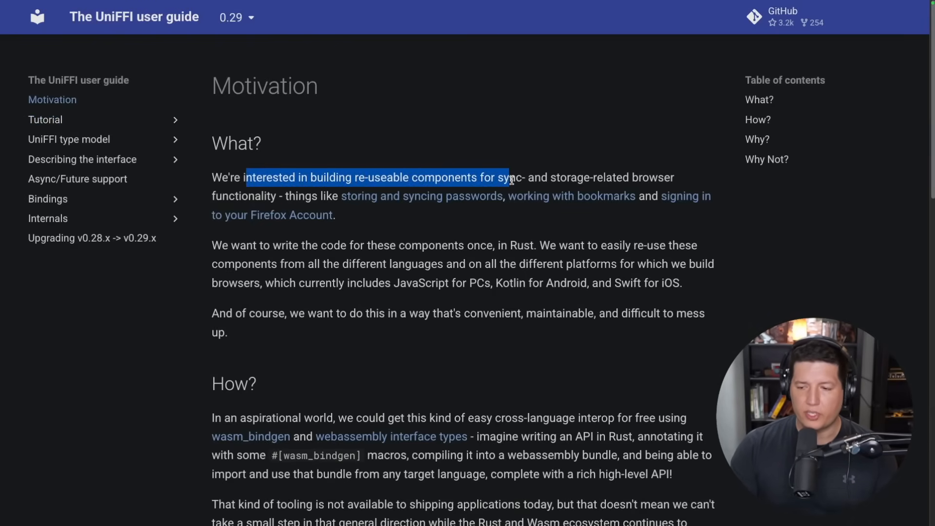
{"action": "left_click_drag", "start_coordinate": [512, 177], "coordinate": [398, 195]}
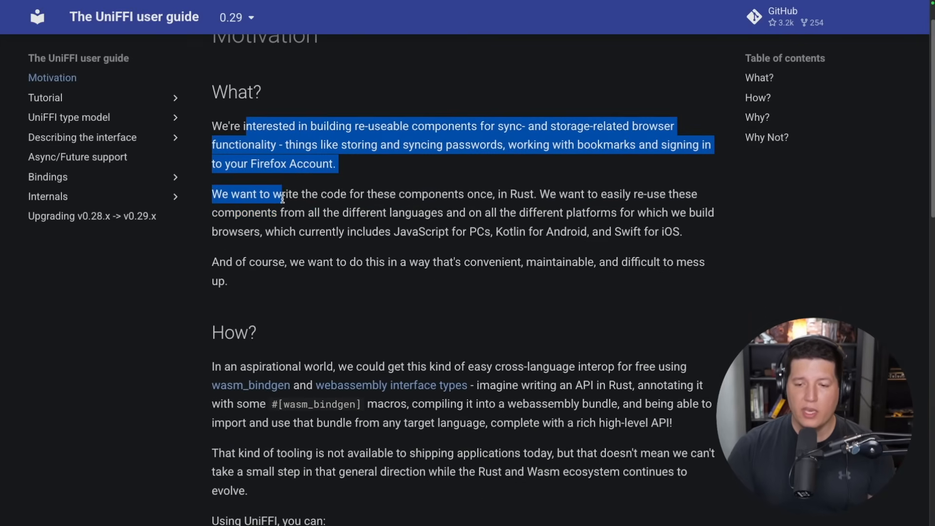
{"action": "left_click_drag", "start_coordinate": [281, 194], "coordinate": [494, 194]}
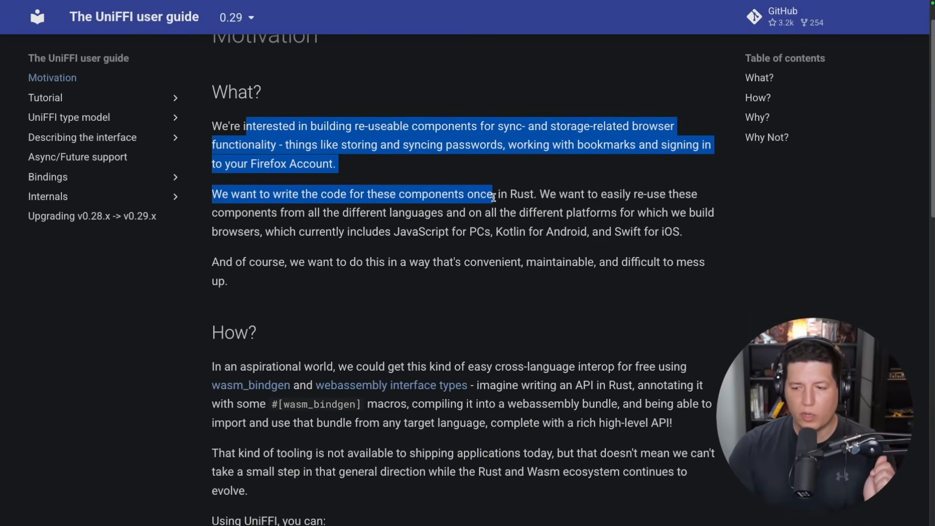
{"action": "left_click_drag", "start_coordinate": [494, 194], "coordinate": [533, 194]}
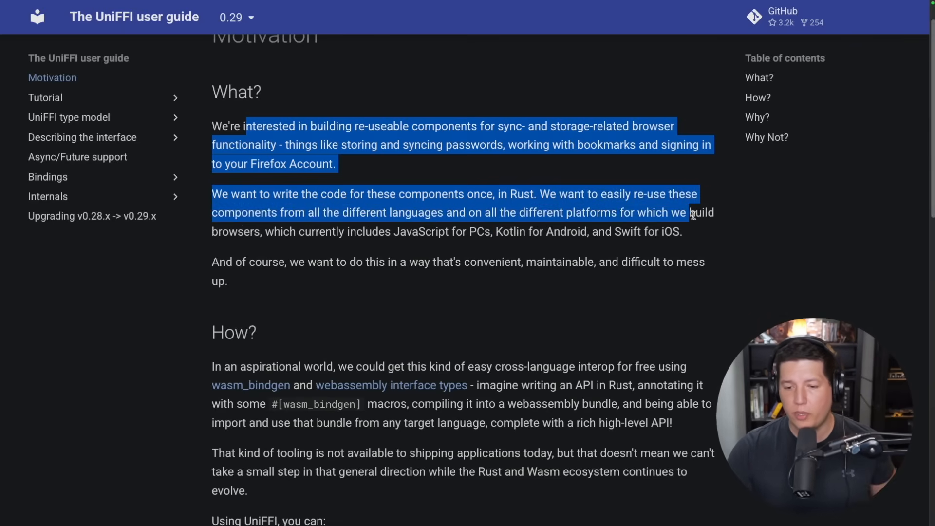
{"action": "left_click_drag", "start_coordinate": [689, 214], "coordinate": [391, 232]}
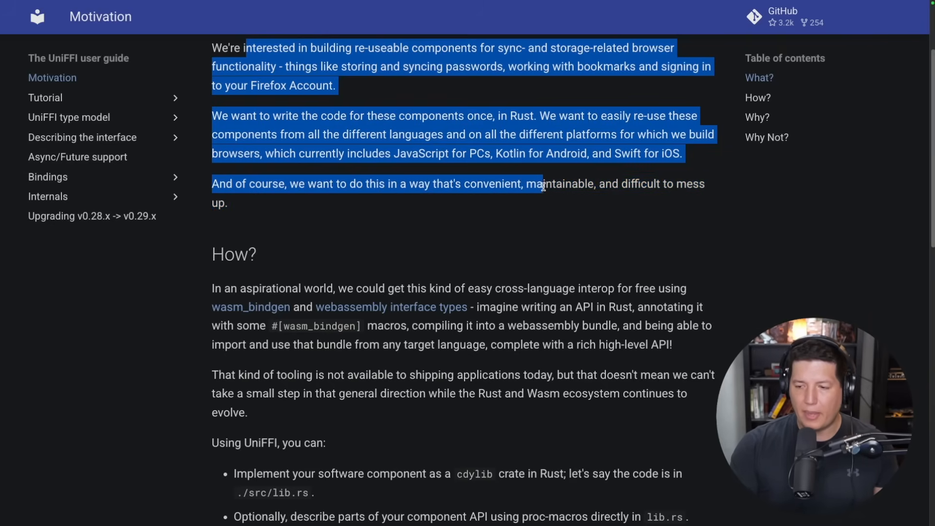
{"action": "left_click_drag", "start_coordinate": [543, 184], "coordinate": [227, 202]}
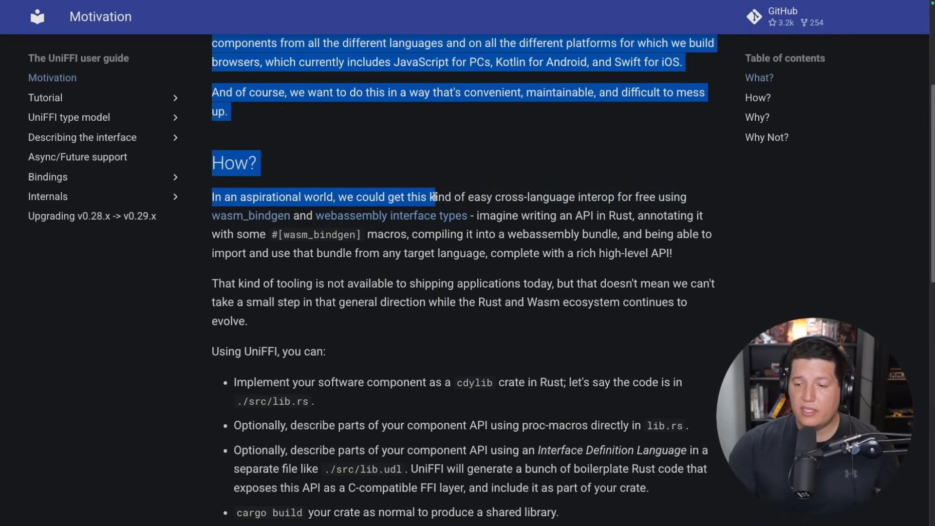
{"action": "left_click_drag", "start_coordinate": [433, 197], "coordinate": [572, 197]}
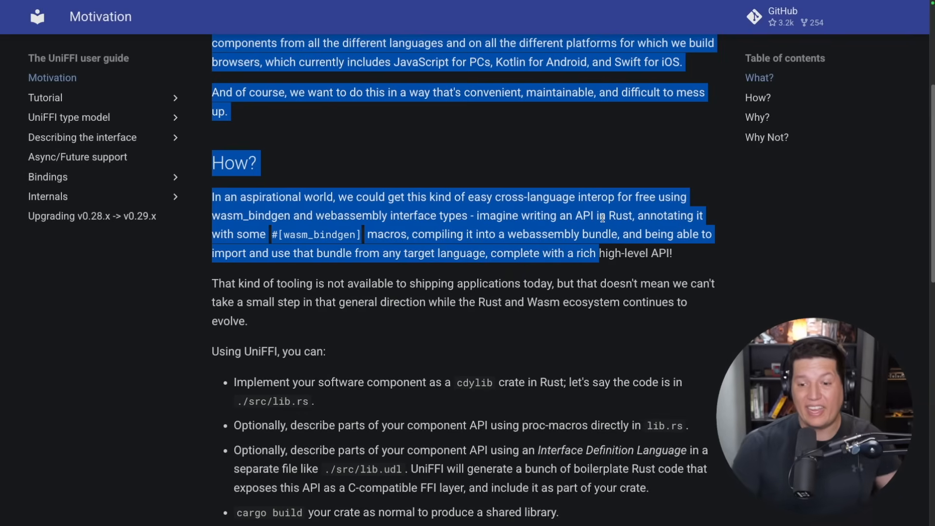
{"action": "mouse_move", "coordinate": [510, 133]}
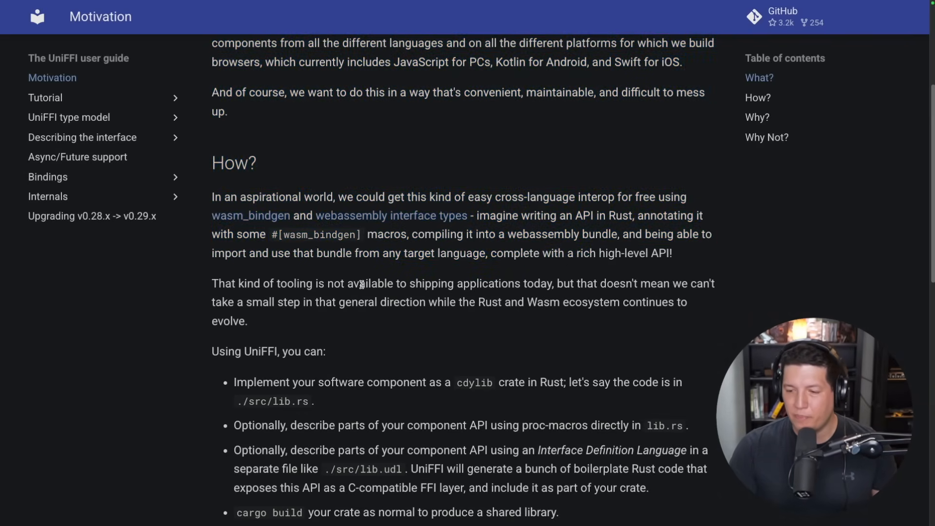
- Highlight the How? paragraph's tooling sentence, dismiss its context menu, and scroll on toward the UniFFI intro page
{"action": "left_click_drag", "start_coordinate": [360, 283], "coordinate": [594, 283]}
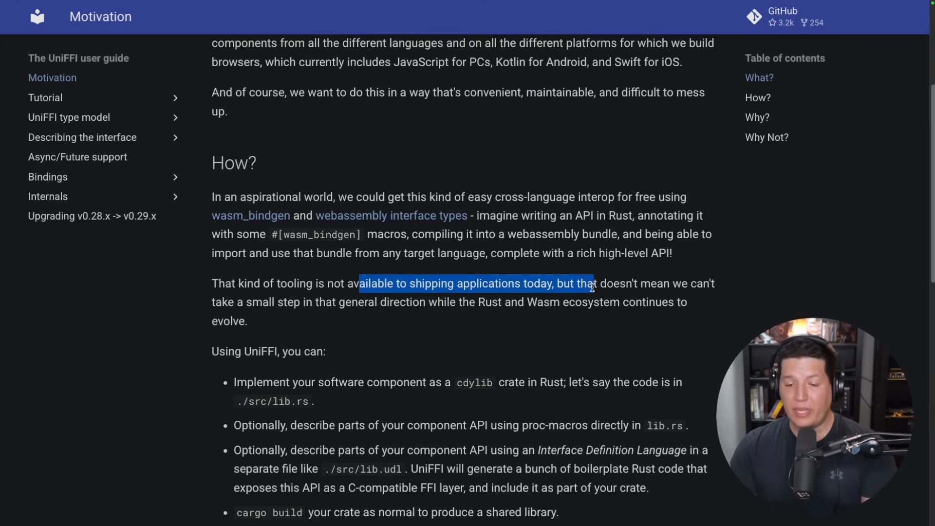
{"action": "right_click", "coordinate": [356, 302]}
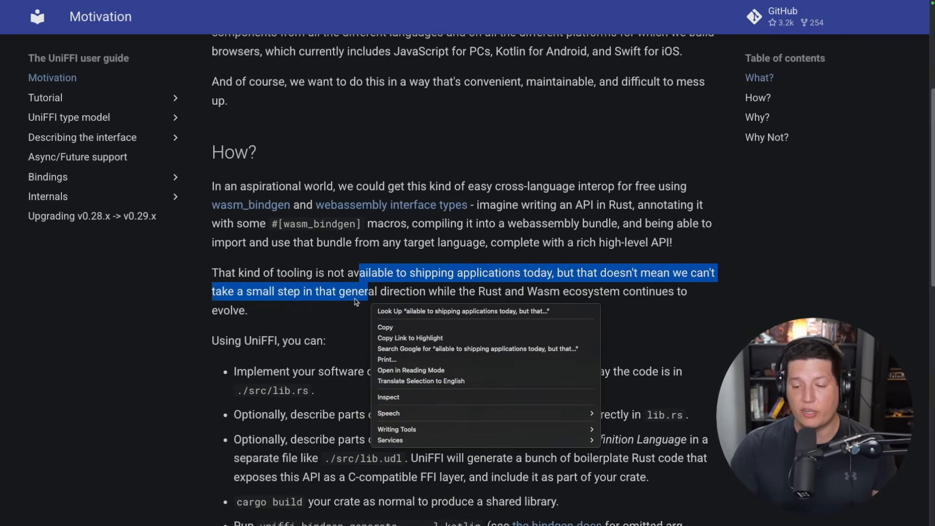
{"action": "left_click", "coordinate": [522, 302]}
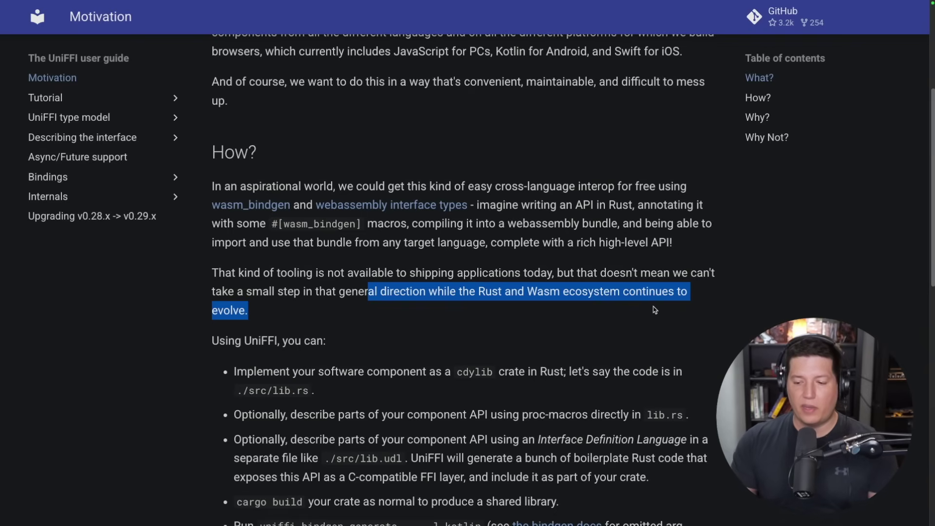
{"action": "scroll", "scroll_direction": "down", "scroll_amount": 3}
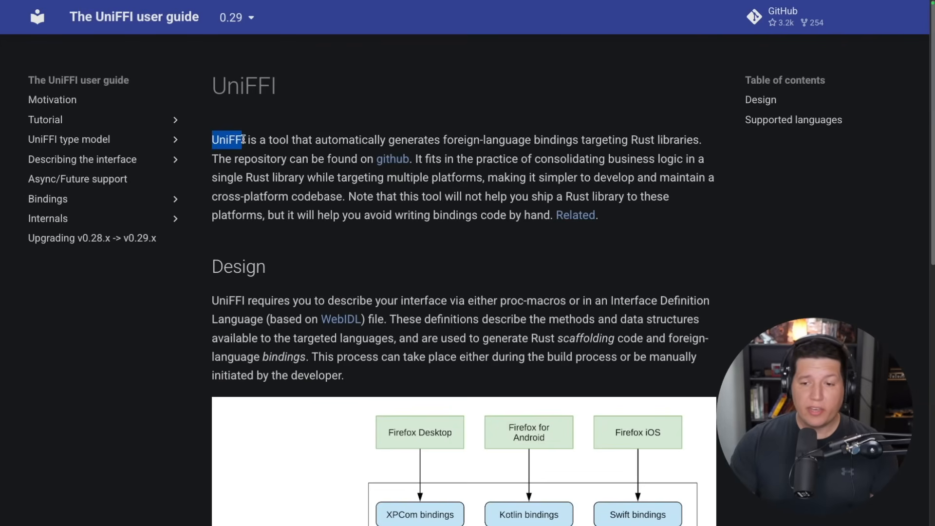
{"action": "left_click_drag", "start_coordinate": [211, 139], "coordinate": [435, 139]}
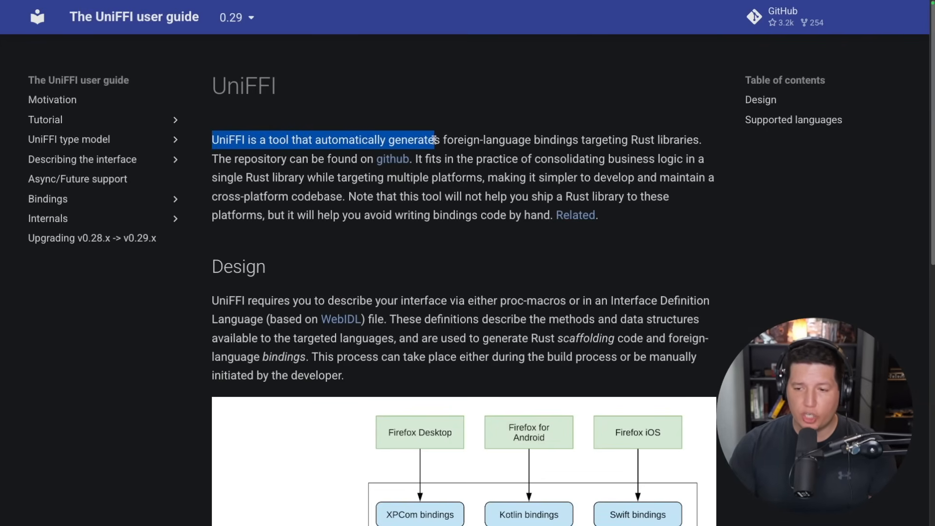
{"action": "left_click_drag", "start_coordinate": [435, 140], "coordinate": [634, 140]}
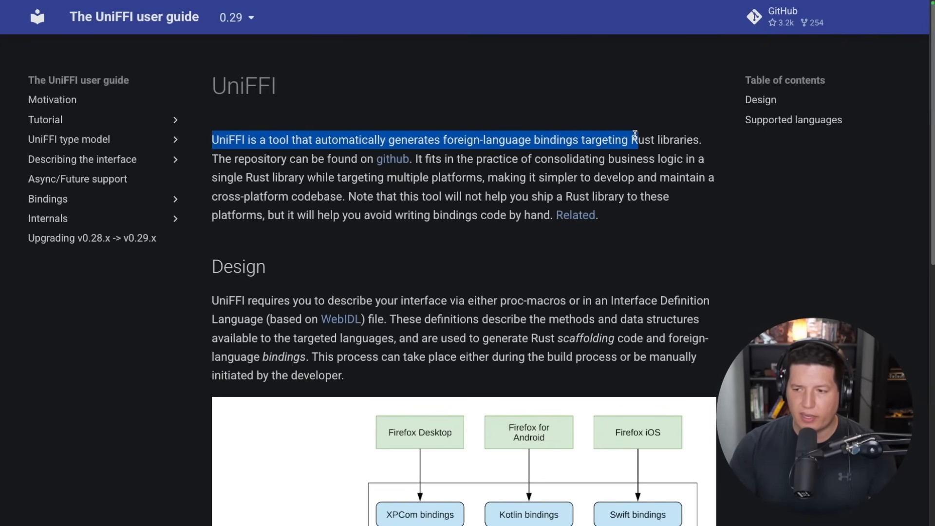
{"action": "left_click_drag", "start_coordinate": [634, 139], "coordinate": [313, 158]}
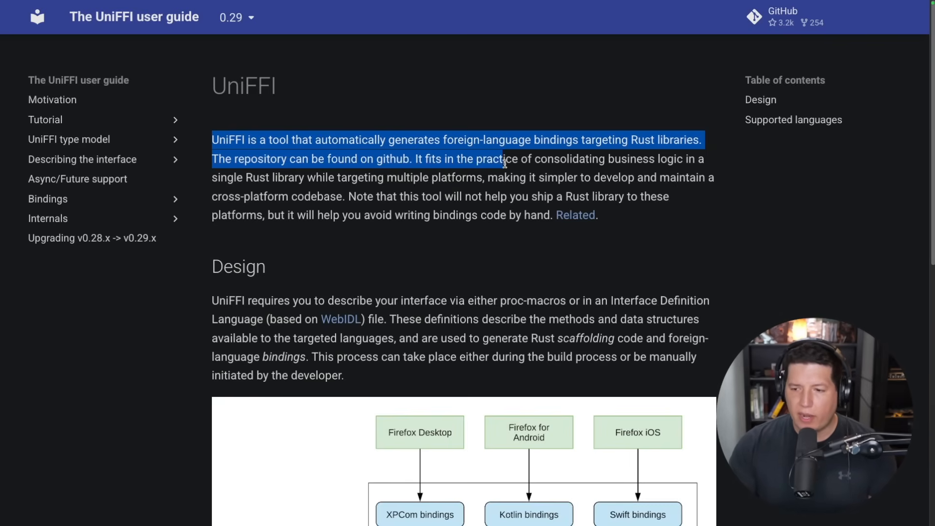
{"action": "left_click_drag", "start_coordinate": [505, 162], "coordinate": [703, 162]}
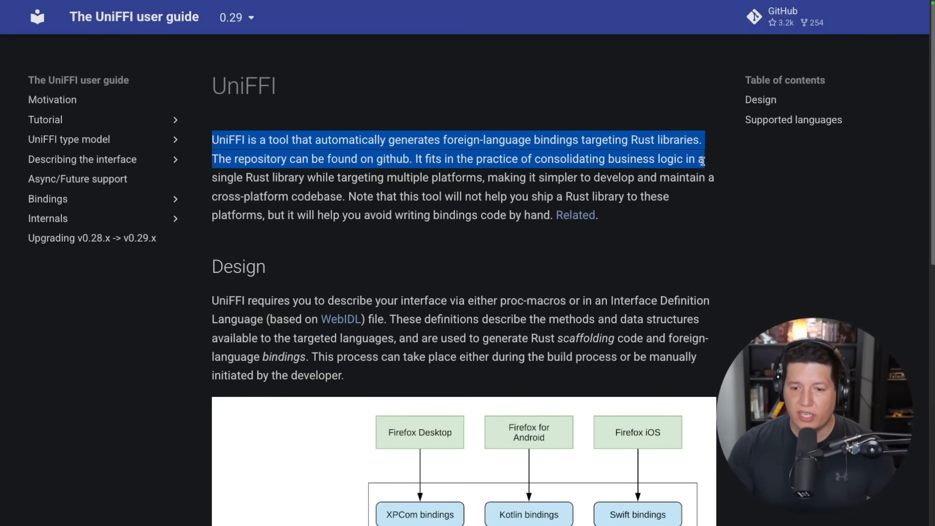
{"action": "left_click_drag", "start_coordinate": [705, 160], "coordinate": [347, 181]}
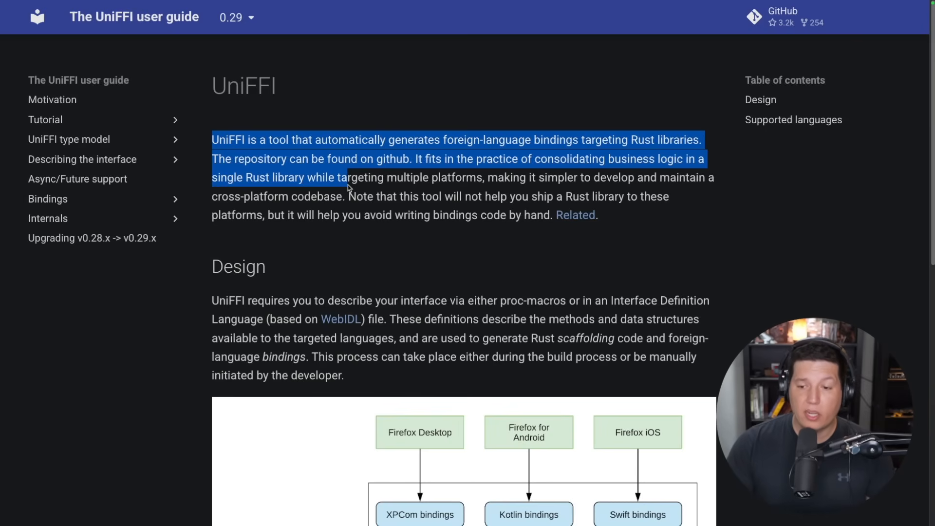
{"action": "left_click_drag", "start_coordinate": [345, 178], "coordinate": [526, 178]}
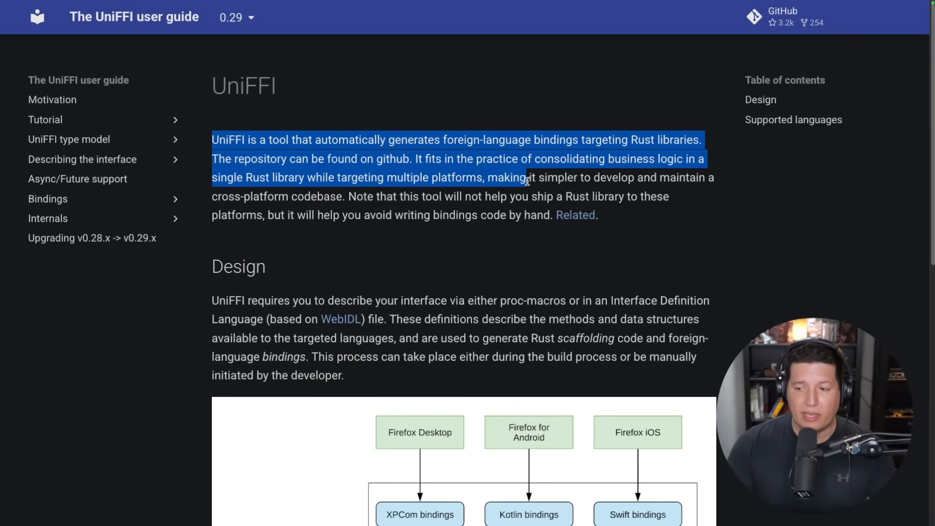
{"action": "left_click_drag", "start_coordinate": [527, 180], "coordinate": [304, 197]}
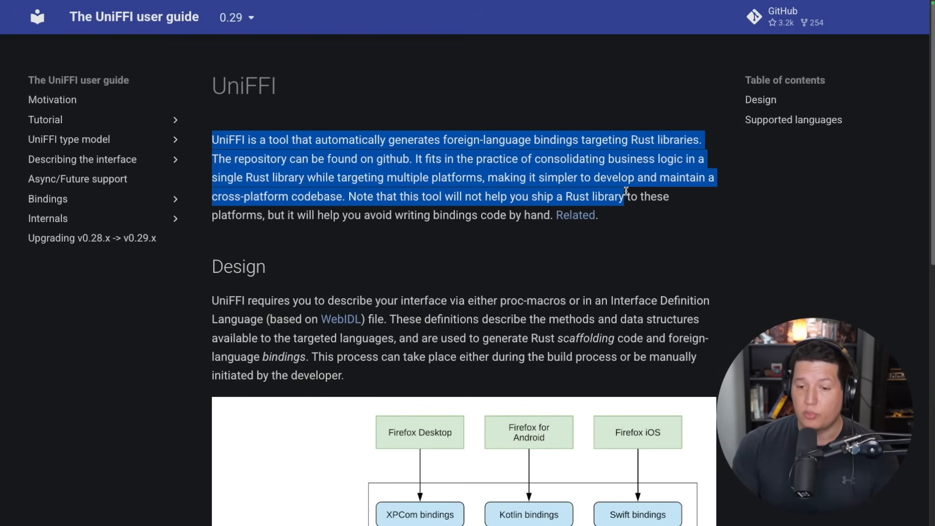
{"action": "left_click_drag", "start_coordinate": [627, 196], "coordinate": [348, 215]}
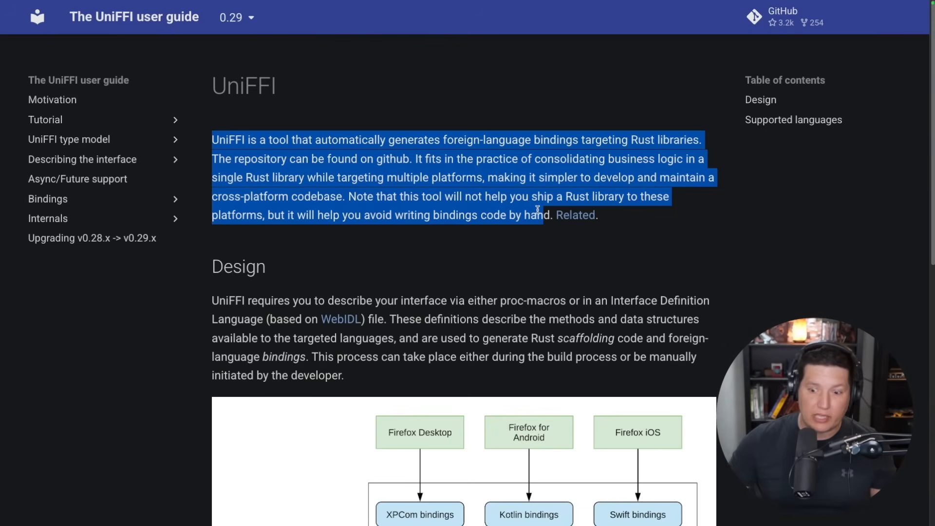
{"action": "scroll", "scroll_direction": "down", "scroll_amount": 3}
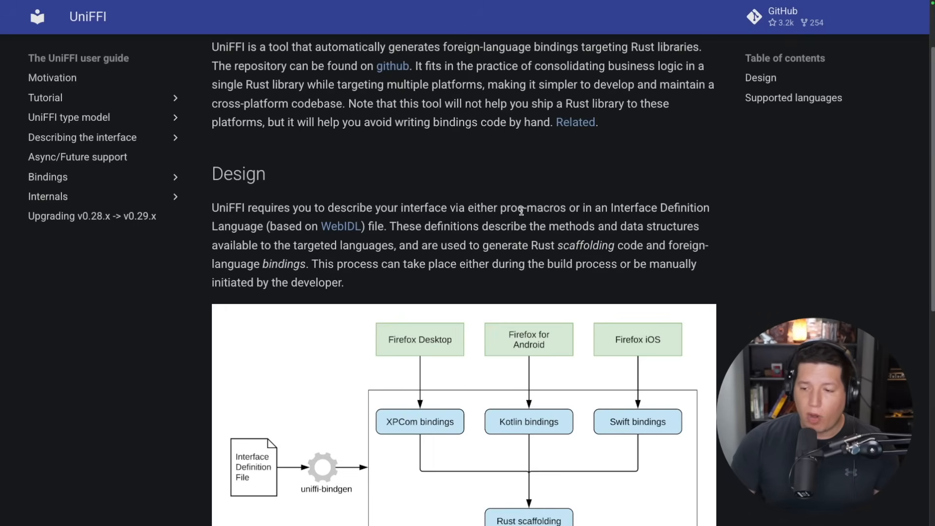
{"action": "left_click_drag", "start_coordinate": [524, 208], "coordinate": [692, 208]}
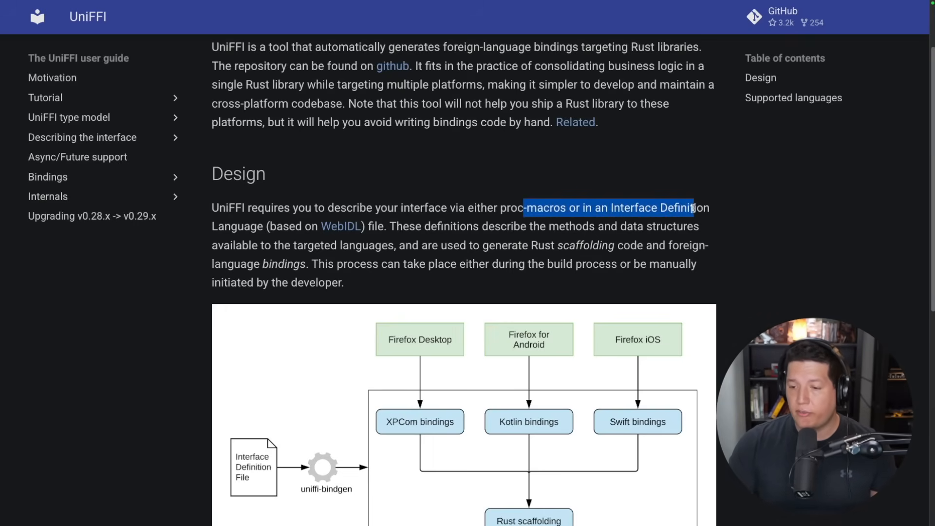
{"action": "left_click_drag", "start_coordinate": [693, 208], "coordinate": [362, 226]}
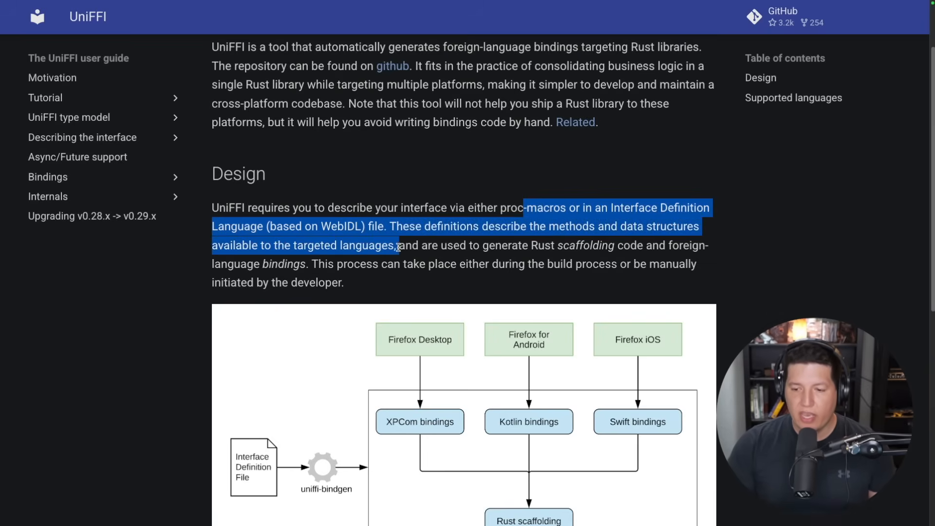
{"action": "left_click_drag", "start_coordinate": [399, 245], "coordinate": [562, 246]}
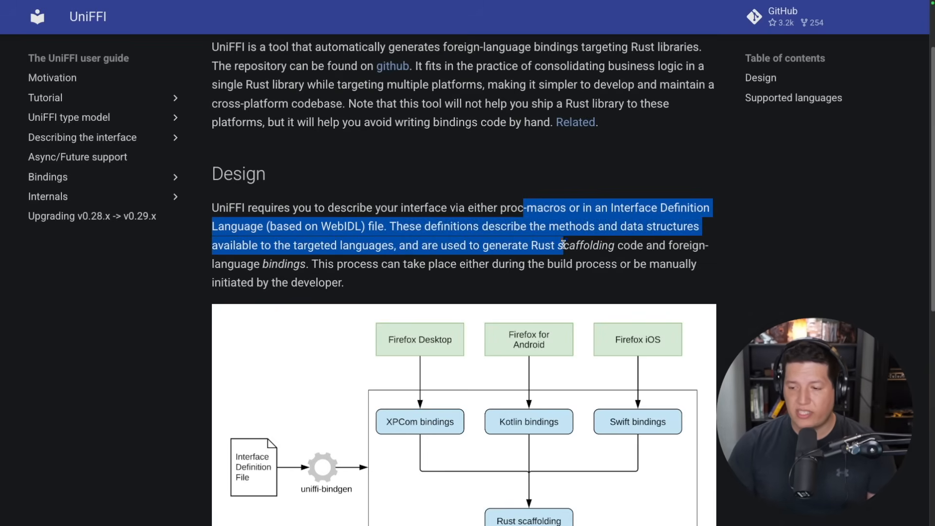
{"action": "left_click_drag", "start_coordinate": [561, 246], "coordinate": [391, 264]}
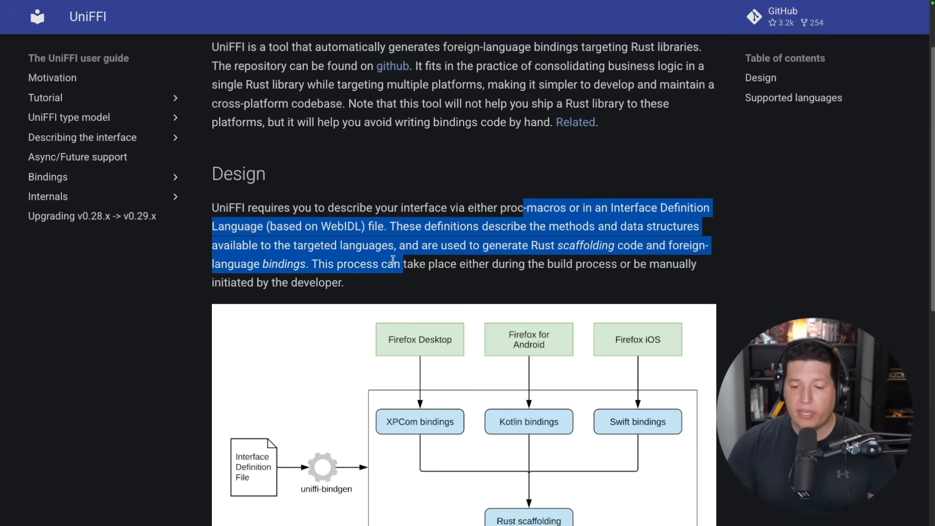
{"action": "left_click_drag", "start_coordinate": [391, 264], "coordinate": [458, 269]}
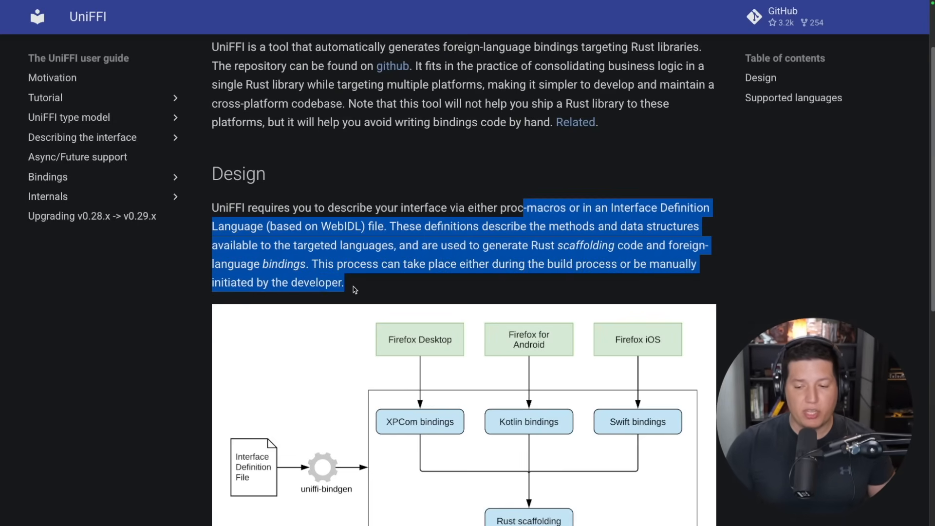
{"action": "scroll", "scroll_direction": "down", "scroll_amount": 3}
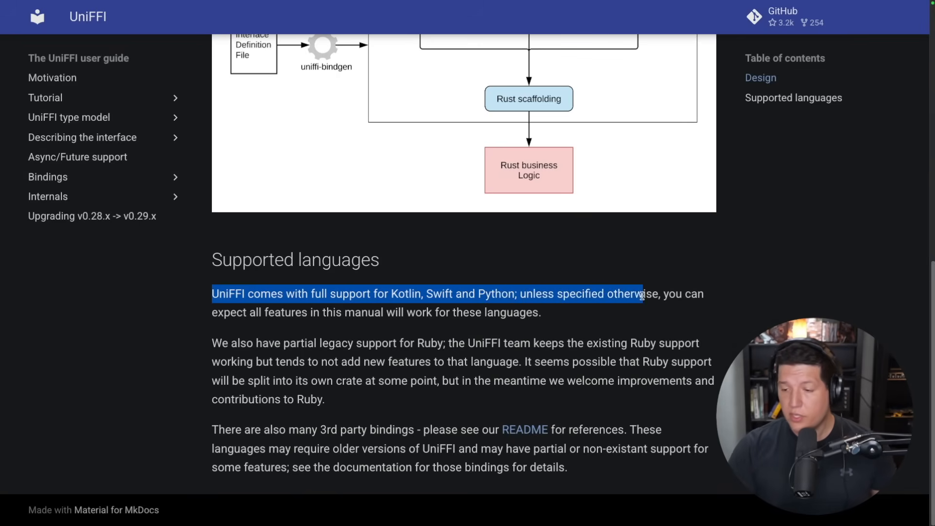
{"action": "left_click_drag", "start_coordinate": [641, 294], "coordinate": [362, 312]}
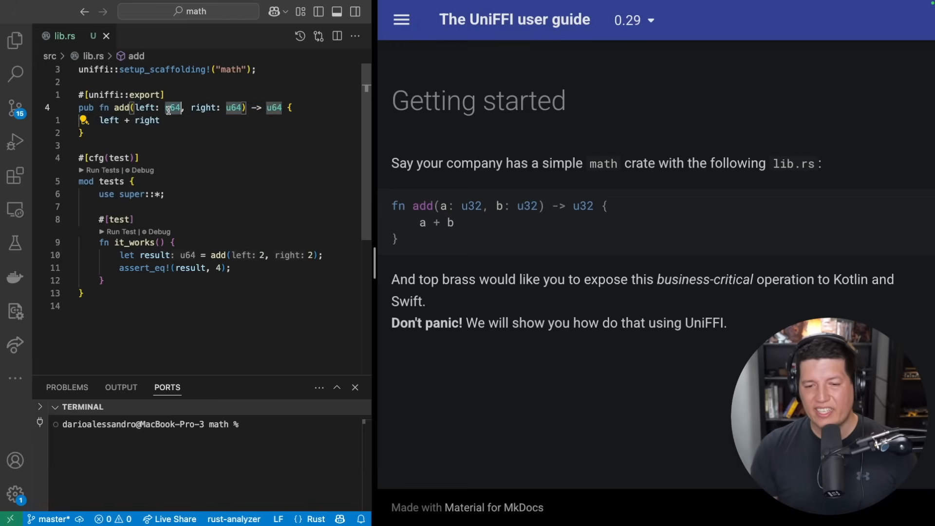
- Pick out the u64 argument type in the guide's math example and highlight the sentence promising to show it with UniFFI
{"action": "double_click", "coordinate": [475, 164]}
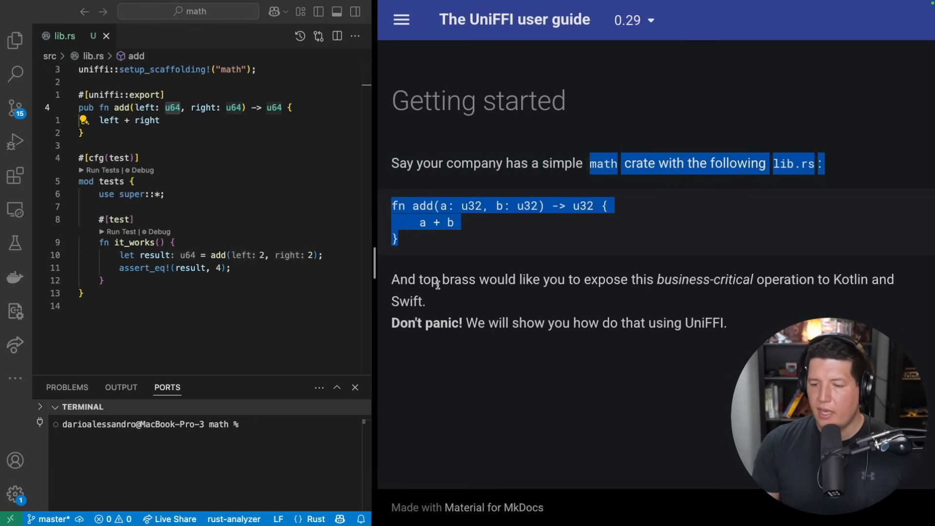
{"action": "left_click", "coordinate": [440, 284]}
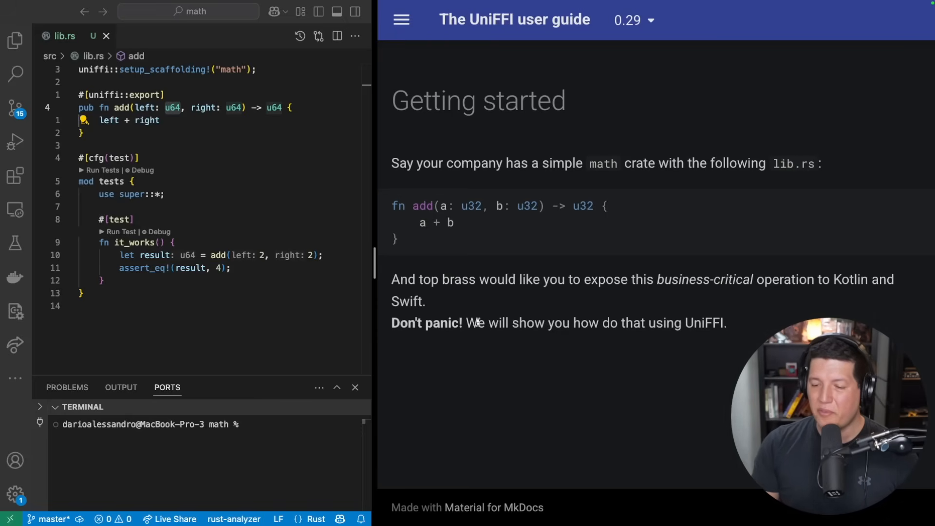
{"action": "left_click_drag", "start_coordinate": [466, 322], "coordinate": [726, 322]}
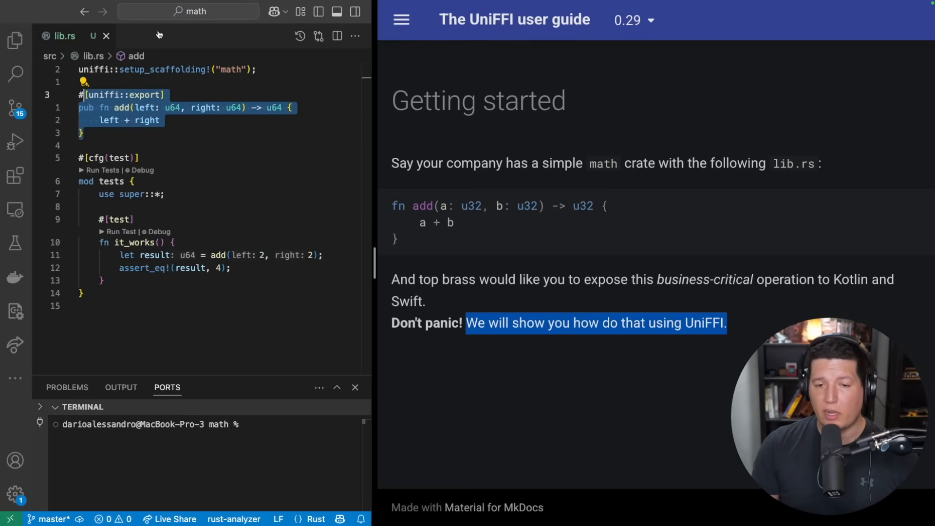
- Navigate via the tutorial contents to the Prerequisites page and scroll to the cargo new --lib math note
{"action": "left_click", "coordinate": [400, 19]}
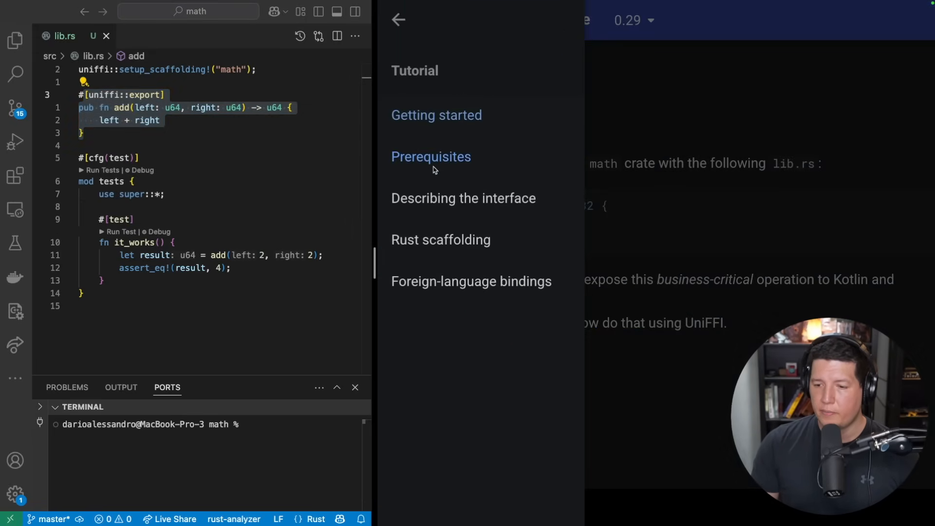
{"action": "left_click", "coordinate": [431, 156]}
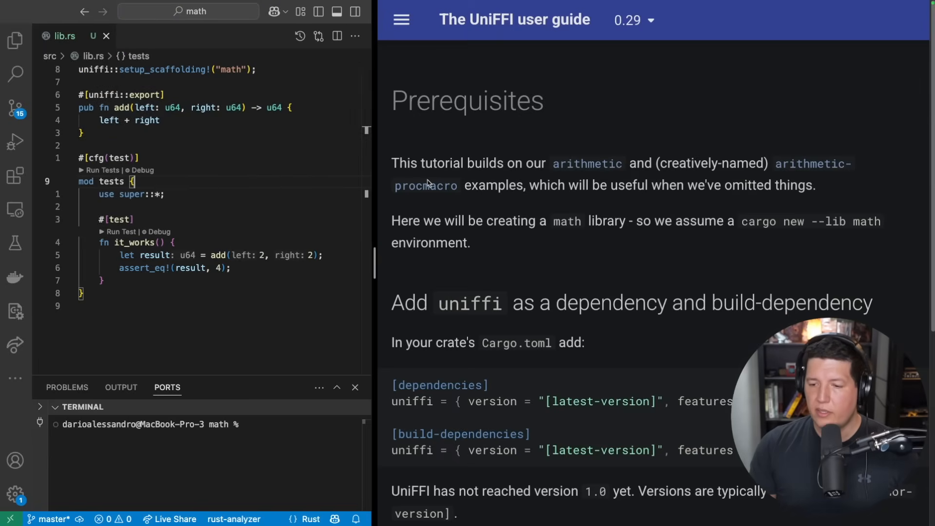
{"action": "mouse_move", "coordinate": [656, 163]}
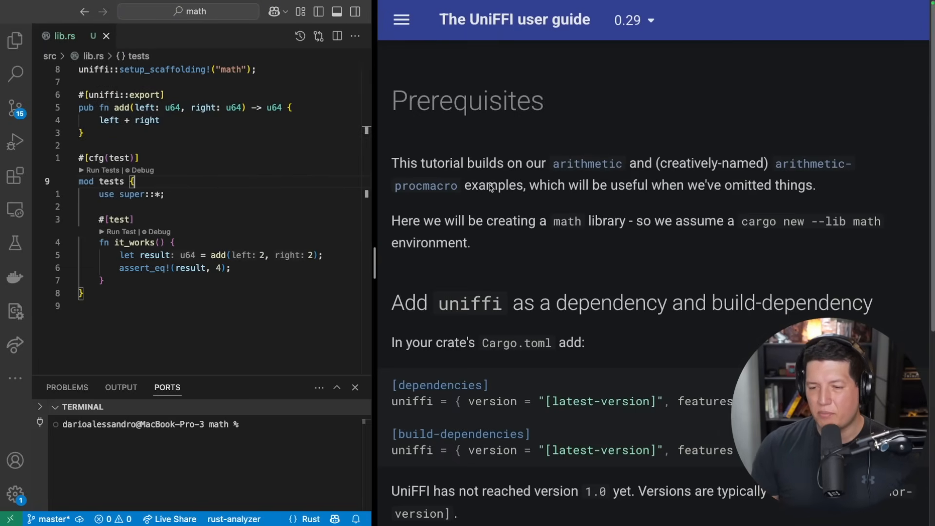
{"action": "mouse_move", "coordinate": [569, 191]}
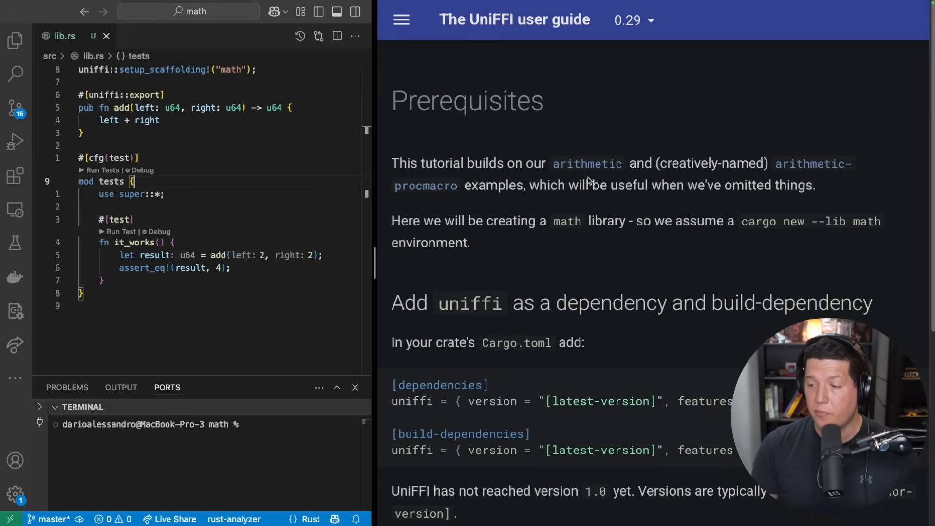
{"action": "scroll", "scroll_direction": "down", "scroll_amount": 3}
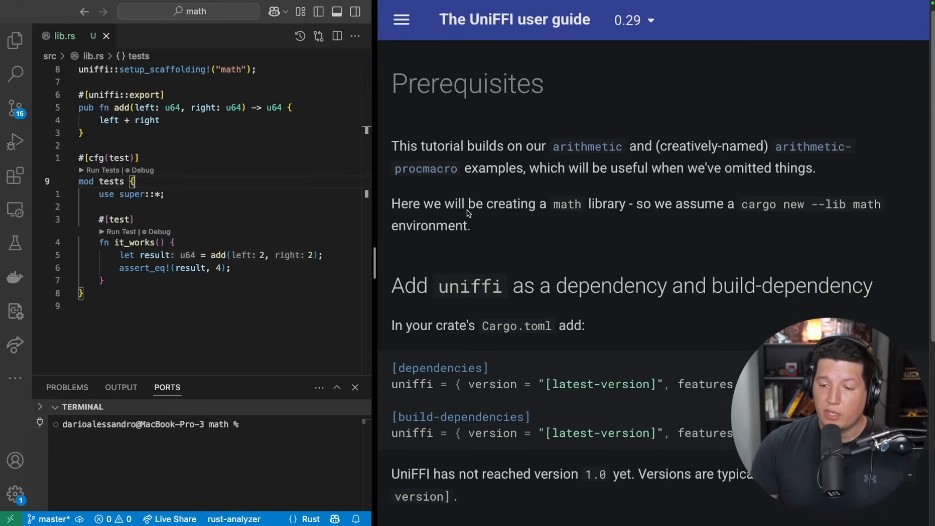
{"action": "mouse_move", "coordinate": [637, 212]}
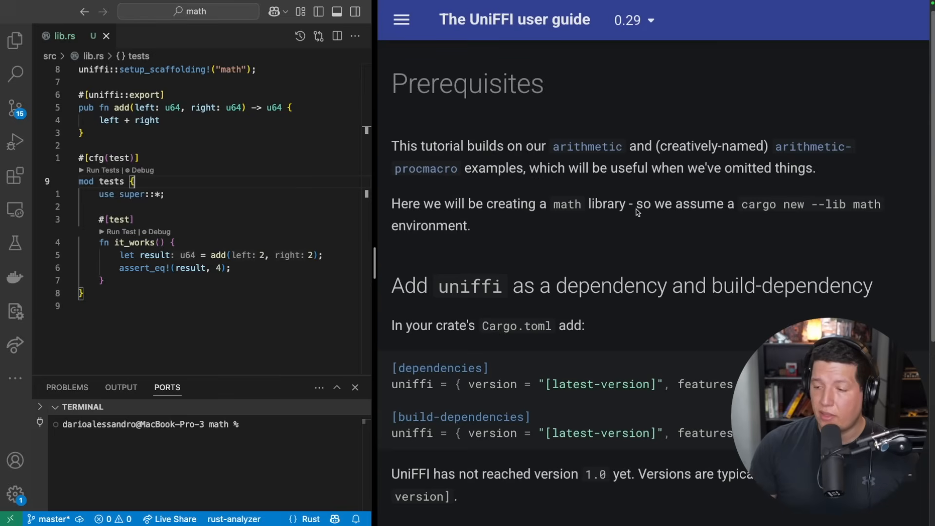
{"action": "scroll", "scroll_direction": "down", "scroll_amount": 3}
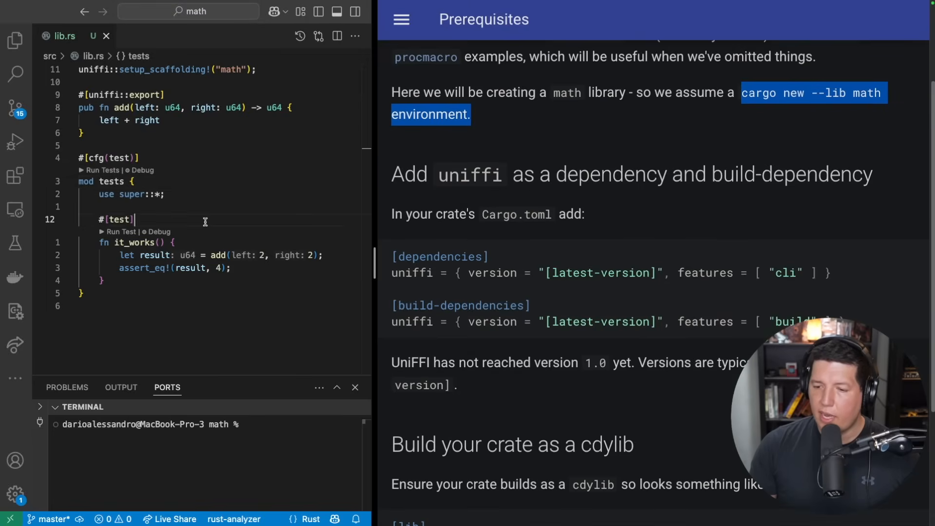
- Open Cargo.toml through Quick Open ('car') and scroll through its uniffi dependencies and library types
{"action": "type", "text": "car"}
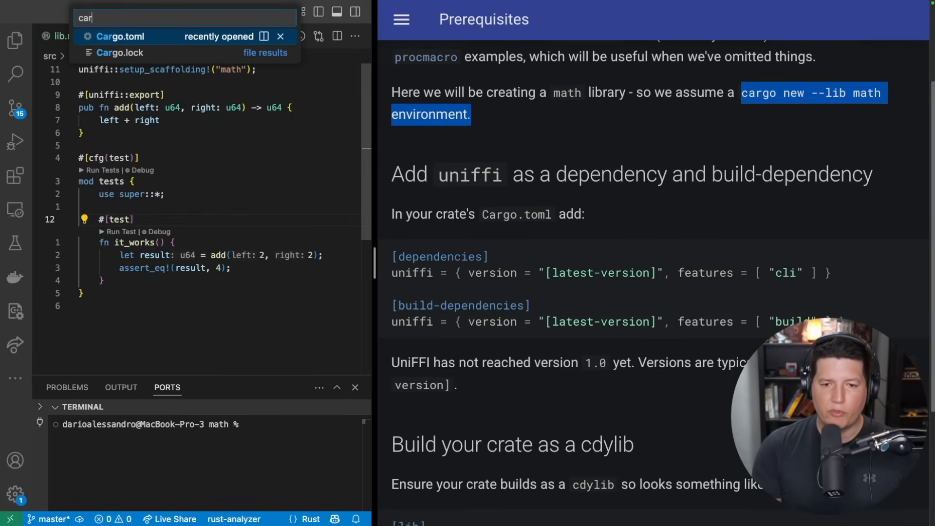
{"action": "left_click", "coordinate": [120, 37]}
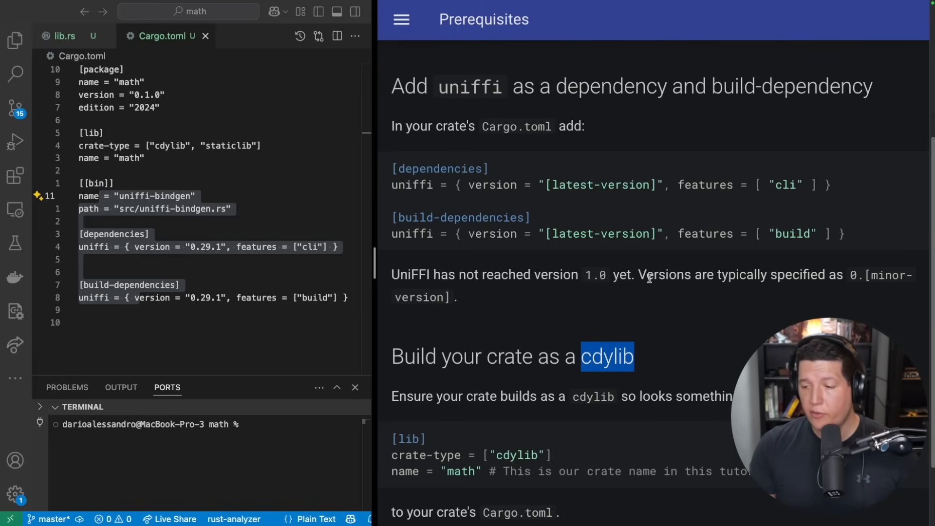
{"action": "mouse_move", "coordinate": [863, 275]}
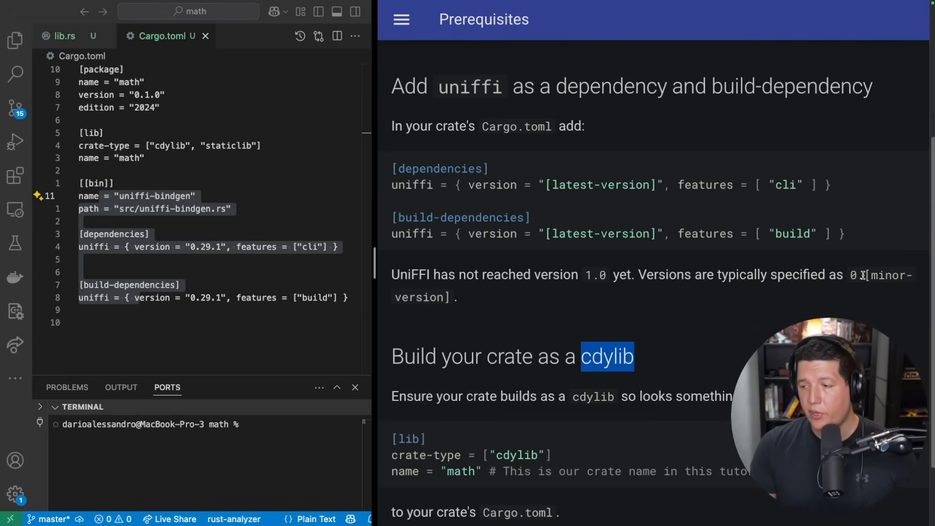
{"action": "scroll", "scroll_direction": "down", "scroll_amount": 3}
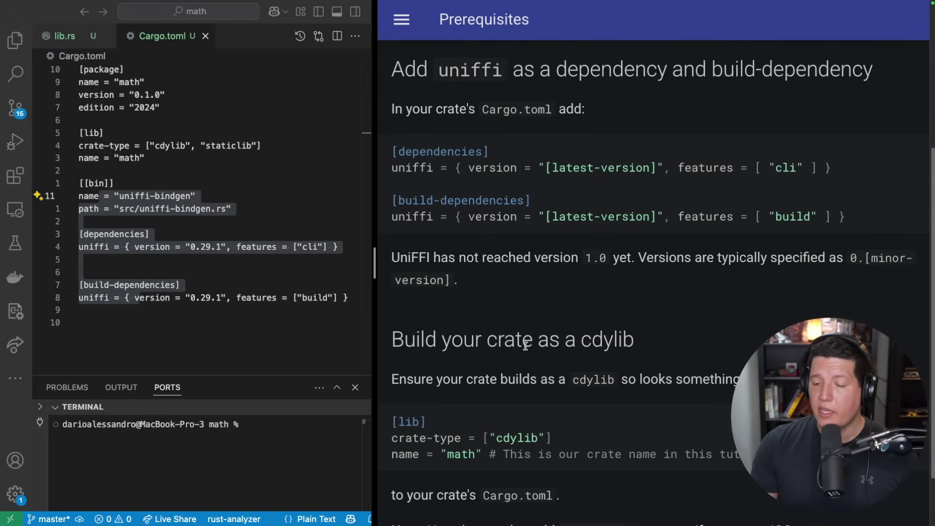
{"action": "mouse_move", "coordinate": [594, 339]}
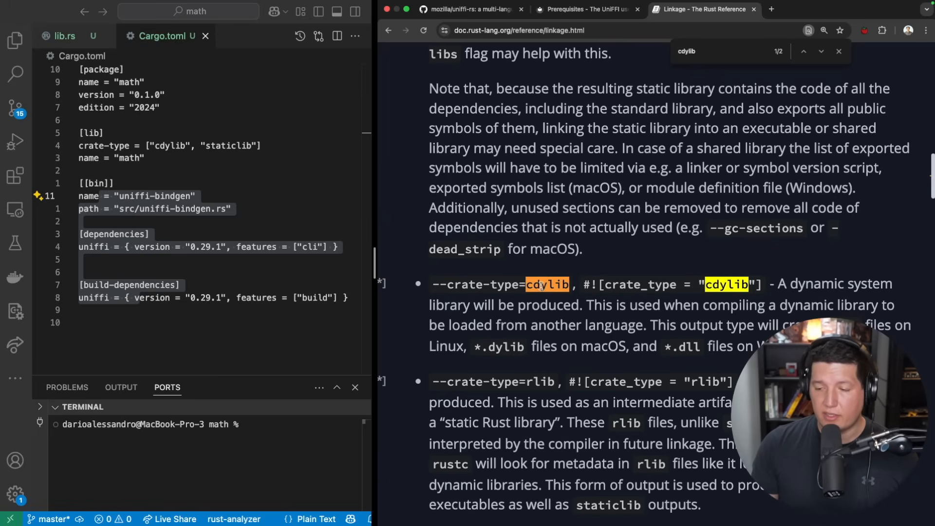
- Highlight the Rust Reference's description of cdylib as a dynamic system library
{"action": "left_click_drag", "start_coordinate": [776, 283], "coordinate": [691, 305]}
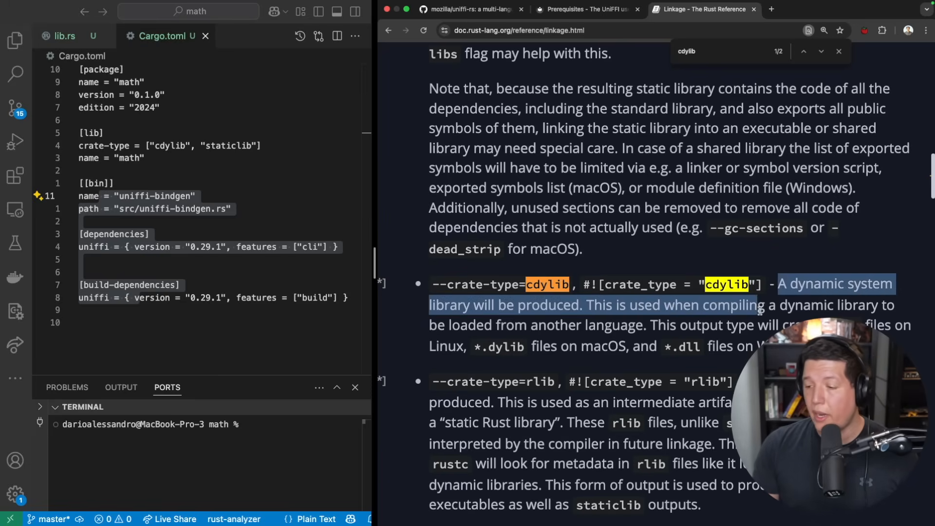
{"action": "left_click_drag", "start_coordinate": [761, 305], "coordinate": [612, 325]}
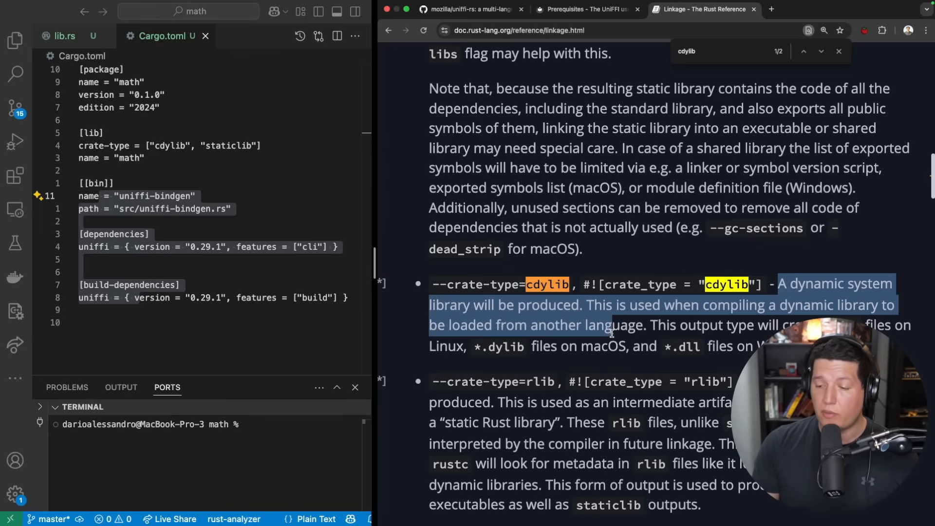
{"action": "mouse_move", "coordinate": [745, 328]}
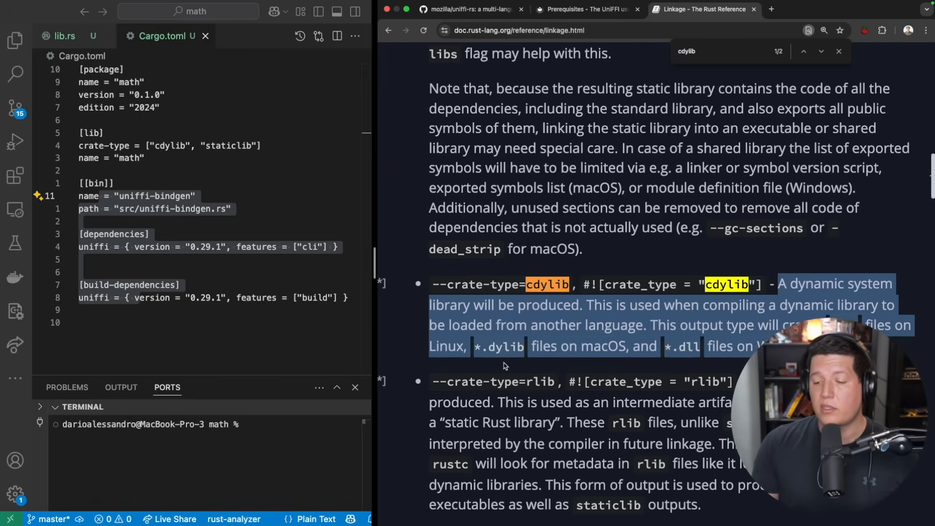
{"action": "mouse_move", "coordinate": [506, 348]}
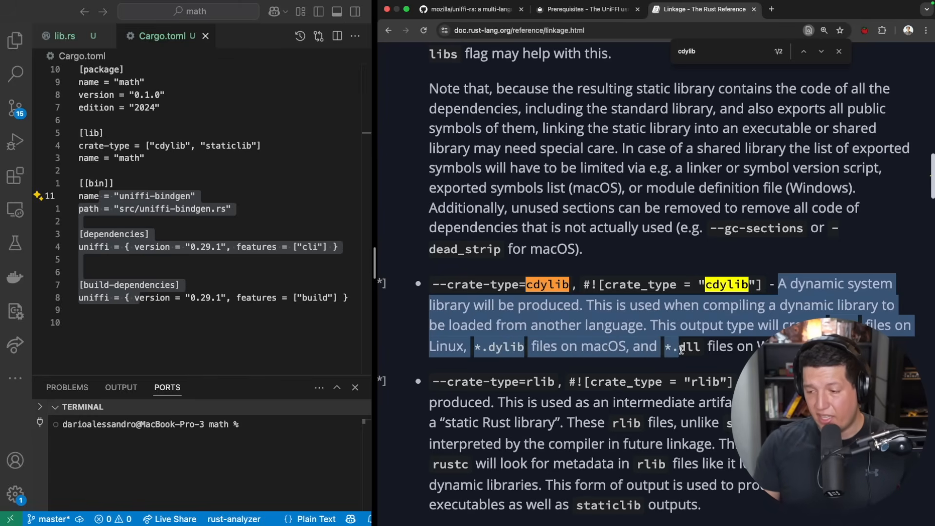
- Return to the Prerequisites page, highlight the note about adding the staticlib crate type, and bring up the chapter list
{"action": "left_click", "coordinate": [581, 9]}
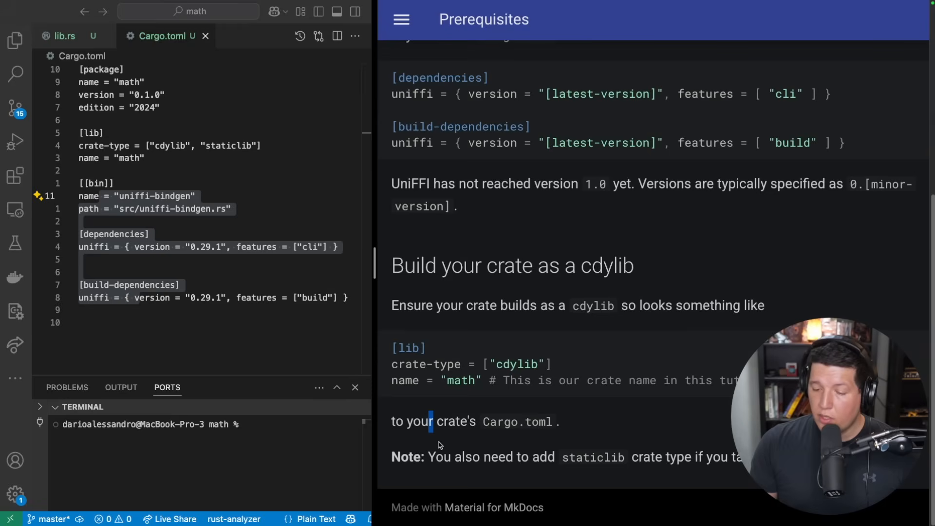
{"action": "left_click_drag", "start_coordinate": [429, 457], "coordinate": [612, 457]}
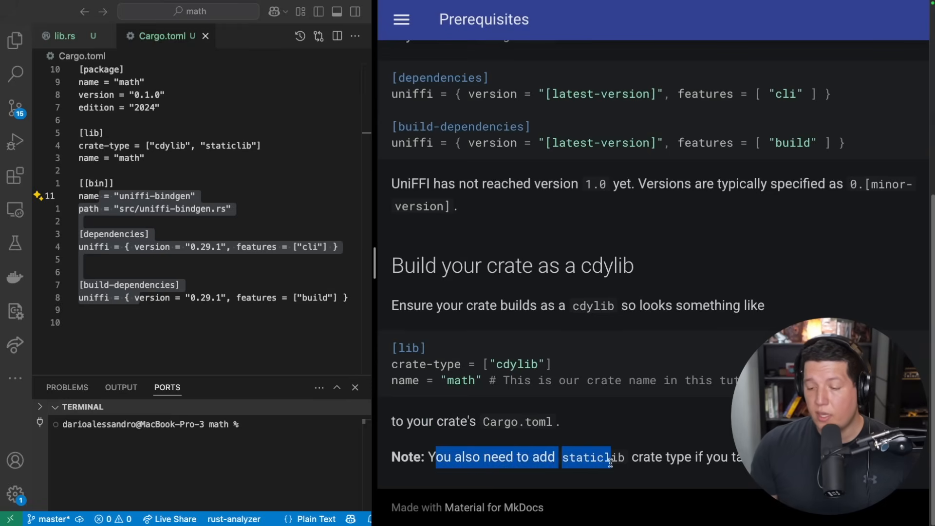
{"action": "left_click_drag", "start_coordinate": [607, 457], "coordinate": [697, 456]}
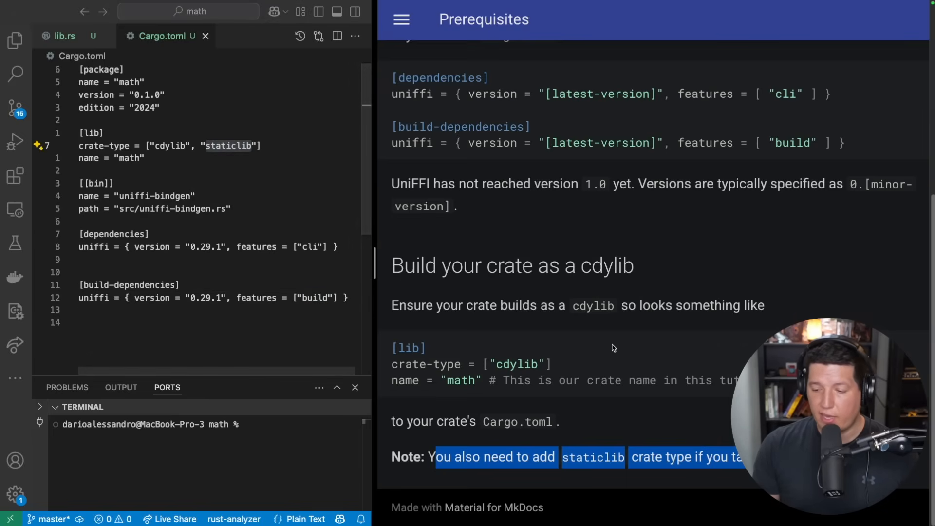
{"action": "left_click", "coordinate": [401, 19]}
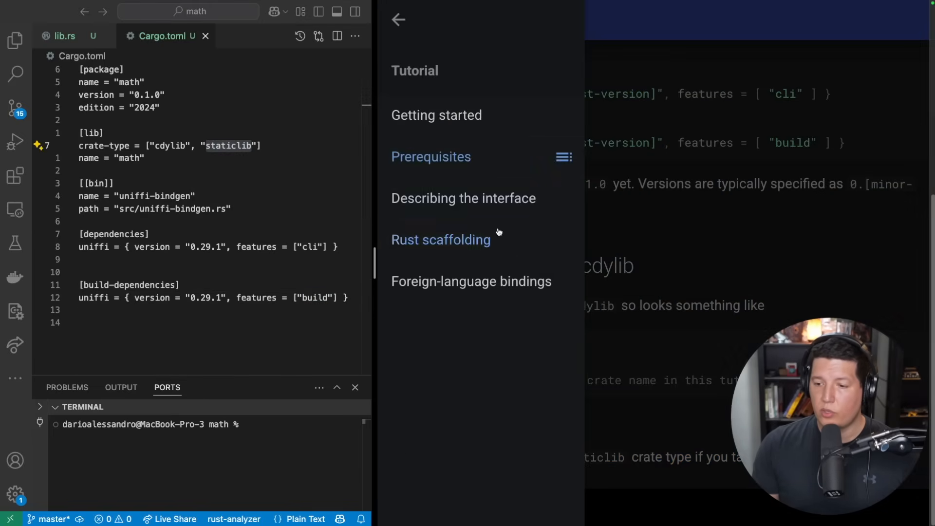
- Open the Describing the interface chapter, highlight #[uniffi::export] in its example, and switch to lib.rs to compare
{"action": "left_click", "coordinate": [463, 199]}
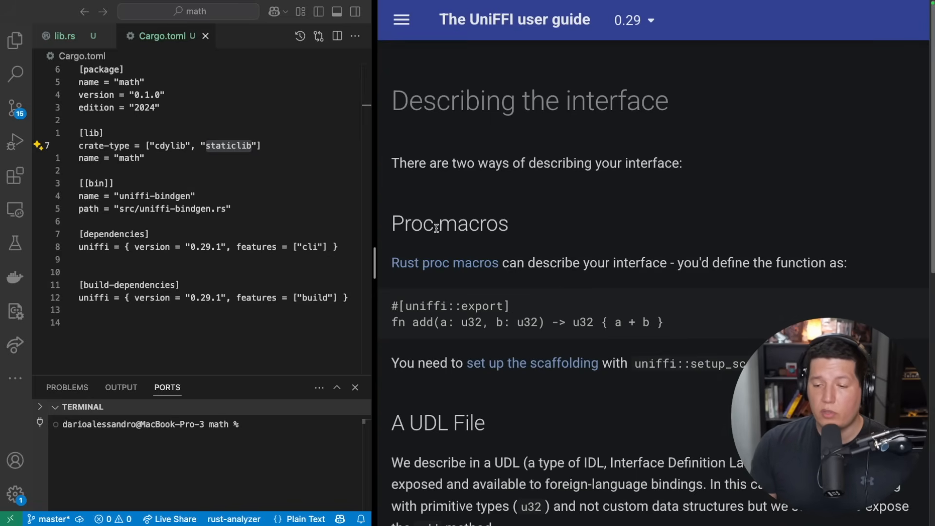
{"action": "mouse_move", "coordinate": [646, 268]}
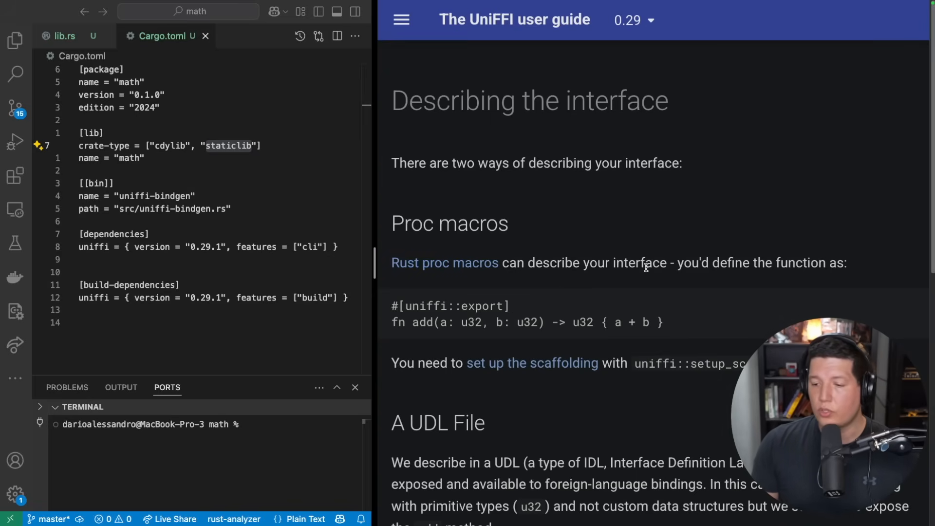
{"action": "scroll", "scroll_direction": "down", "scroll_amount": 3}
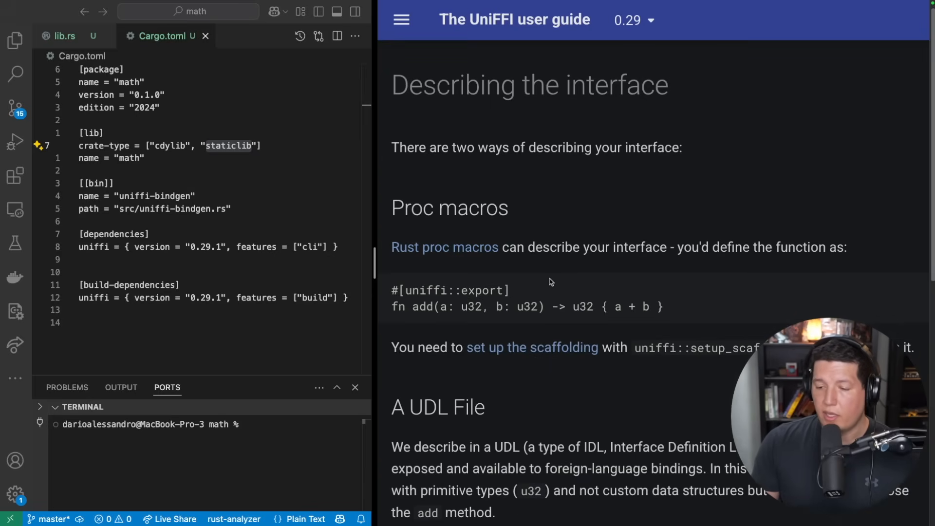
{"action": "double_click", "coordinate": [450, 290]}
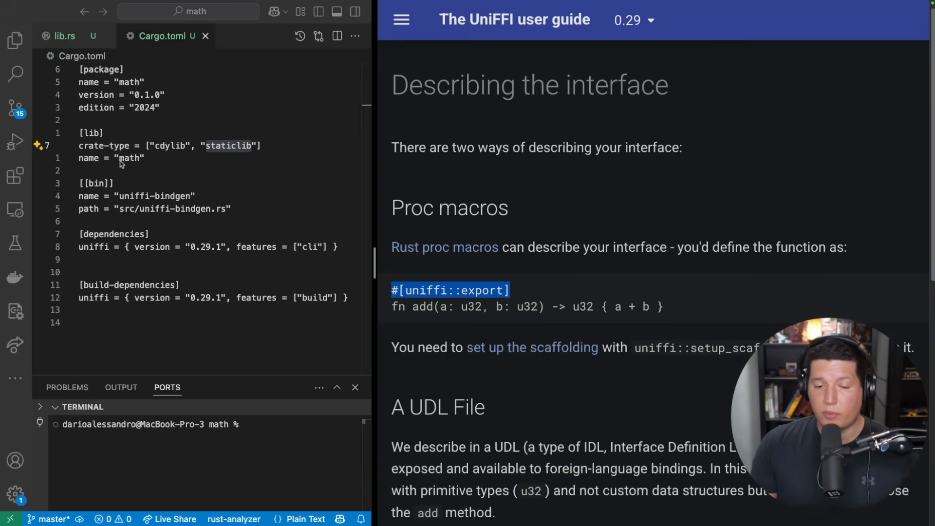
{"action": "left_click", "coordinate": [61, 37]}
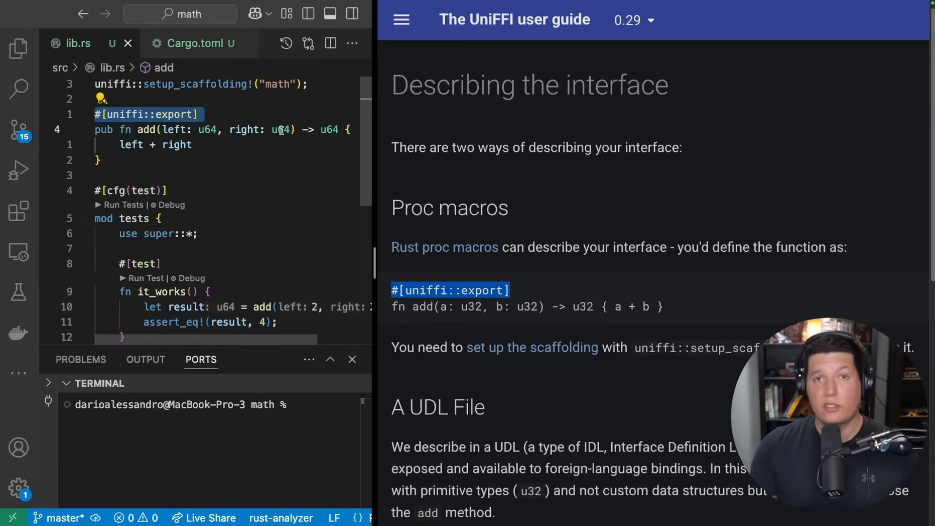
{"action": "scroll", "scroll_direction": "down", "scroll_amount": 3}
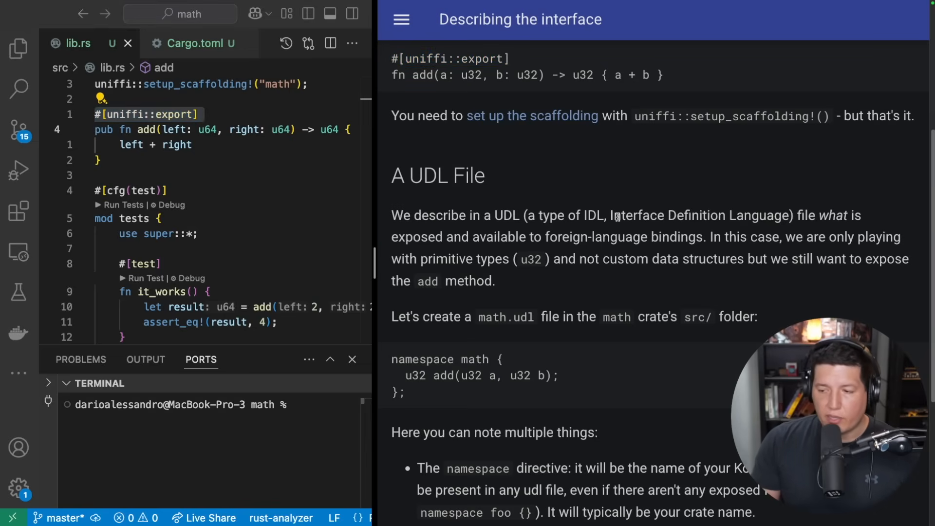
{"action": "left_click_drag", "start_coordinate": [615, 216], "coordinate": [829, 216]}
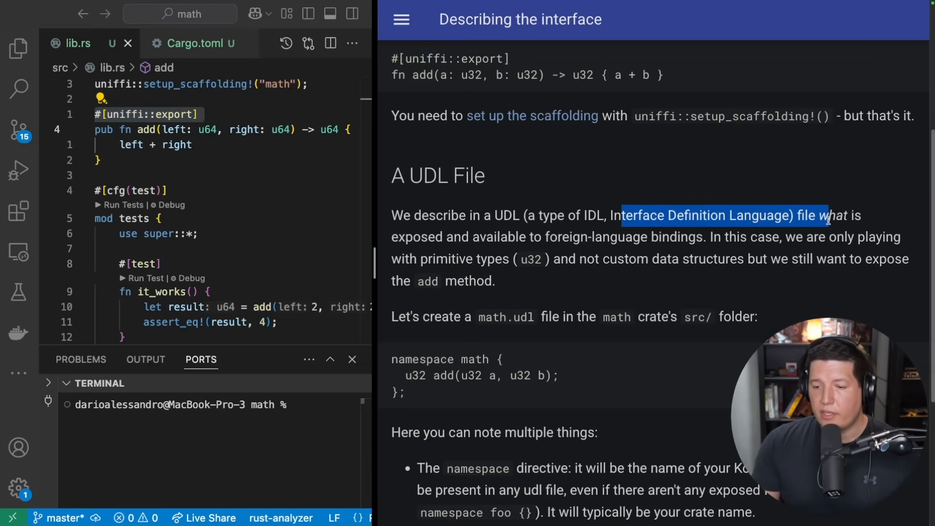
{"action": "left_click_drag", "start_coordinate": [829, 215], "coordinate": [590, 237]}
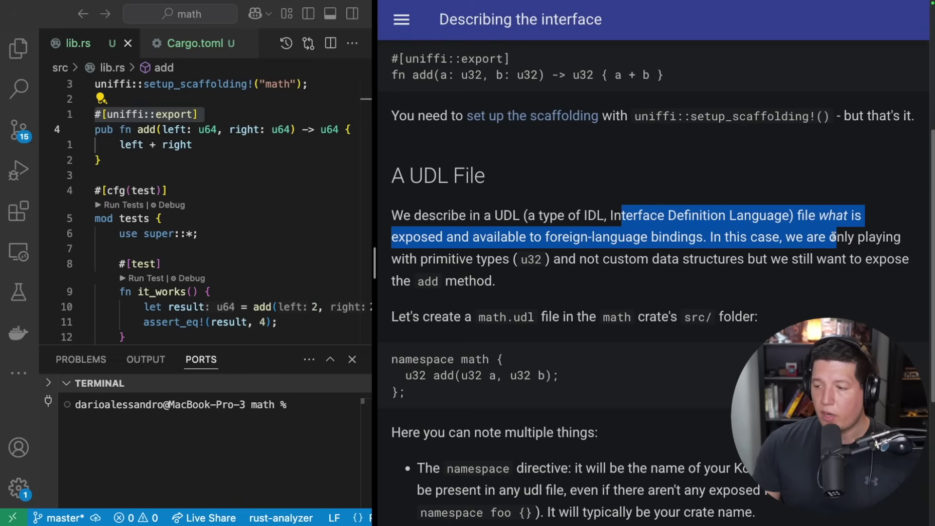
{"action": "left_click_drag", "start_coordinate": [825, 237], "coordinate": [539, 260]}
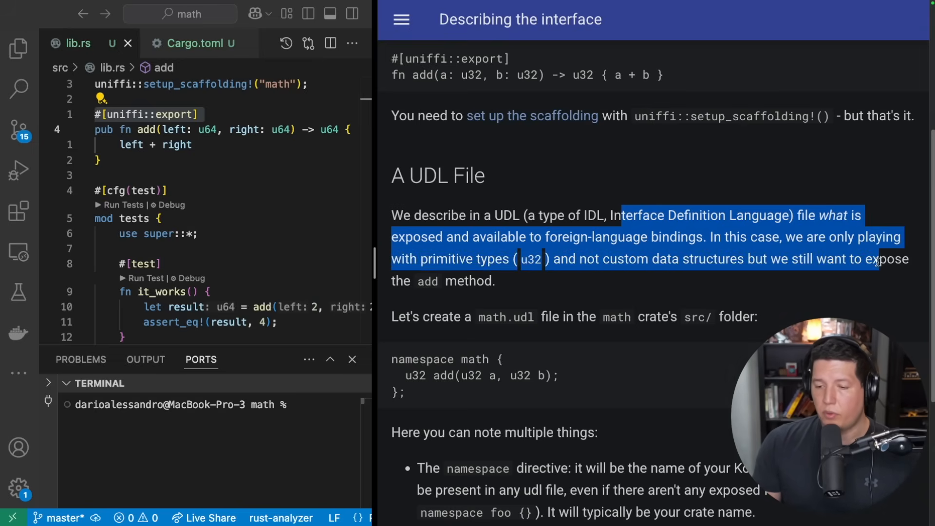
{"action": "scroll", "scroll_direction": "down", "scroll_amount": 3}
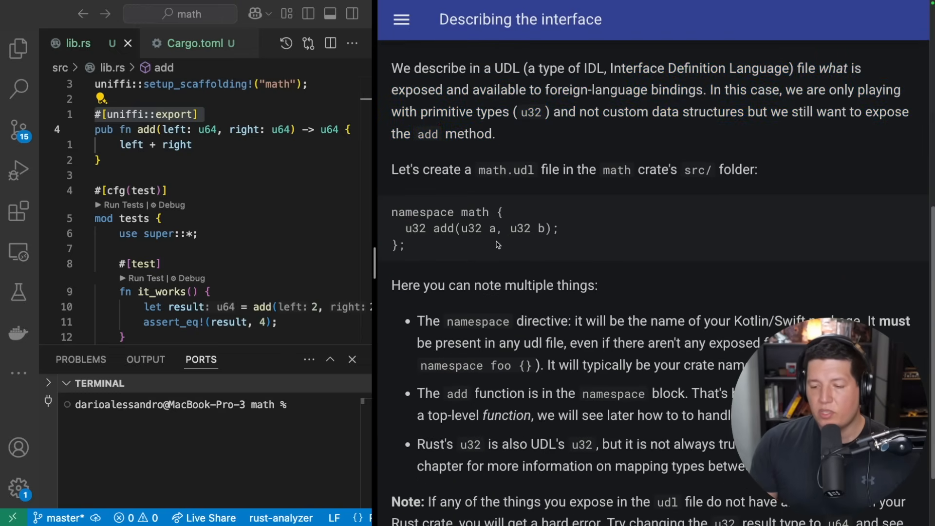
{"action": "mouse_move", "coordinate": [391, 222]}
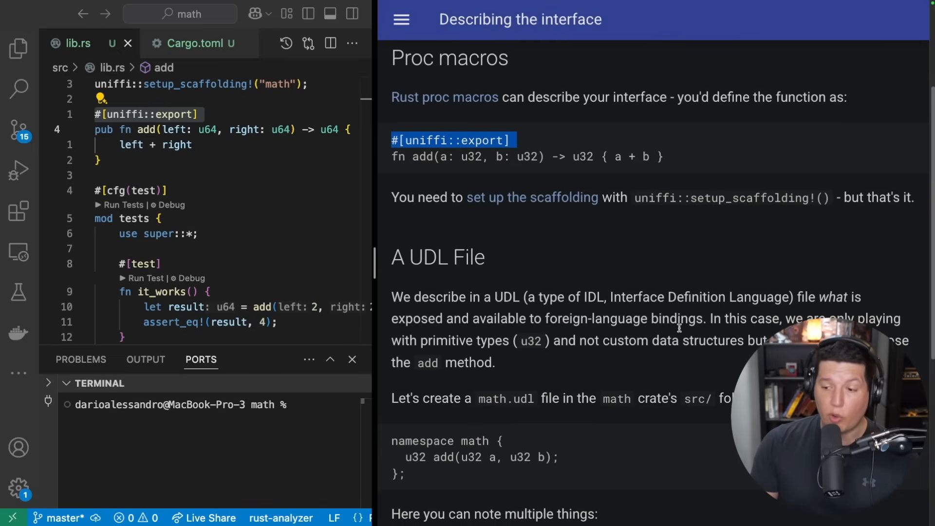
{"action": "double_click", "coordinate": [595, 297]}
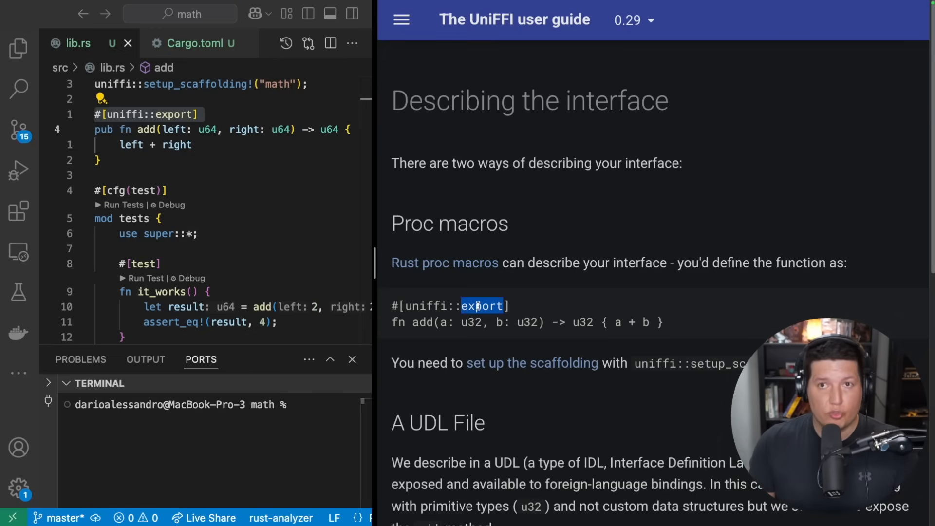
{"action": "scroll", "scroll_direction": "down", "scroll_amount": 3}
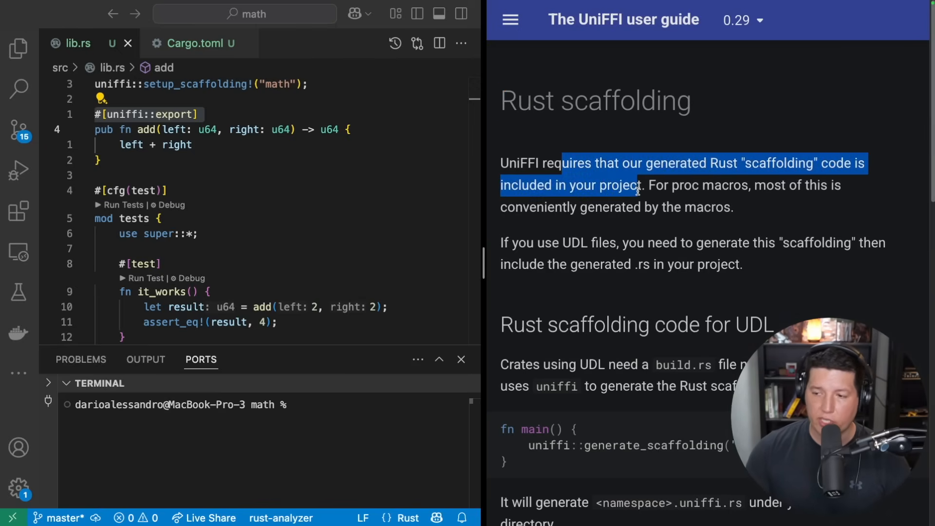
- Highlight the Rust scaffolding intro paragraph and setup_scaffolding in the proc-macro setup, then move to Foreign-language bindings
{"action": "left_click_drag", "start_coordinate": [638, 185], "coordinate": [812, 185]}
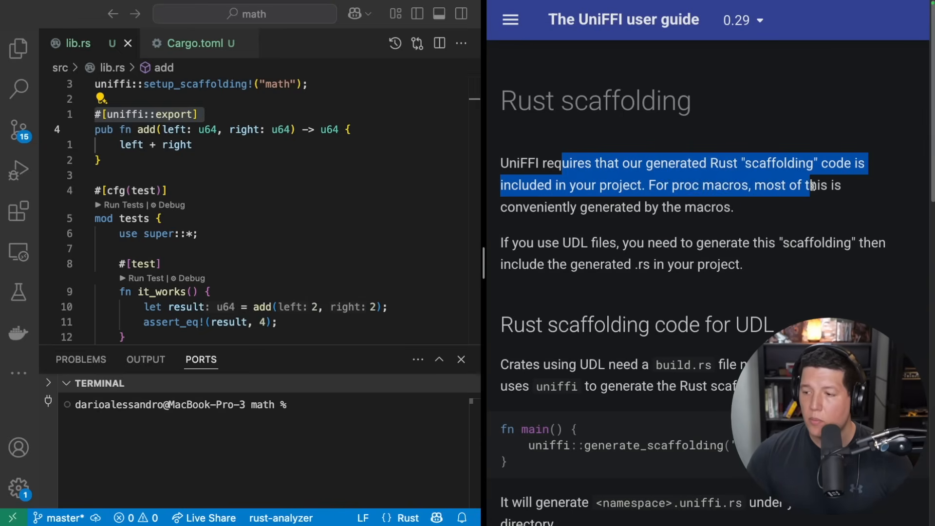
{"action": "left_click_drag", "start_coordinate": [814, 185], "coordinate": [703, 207]}
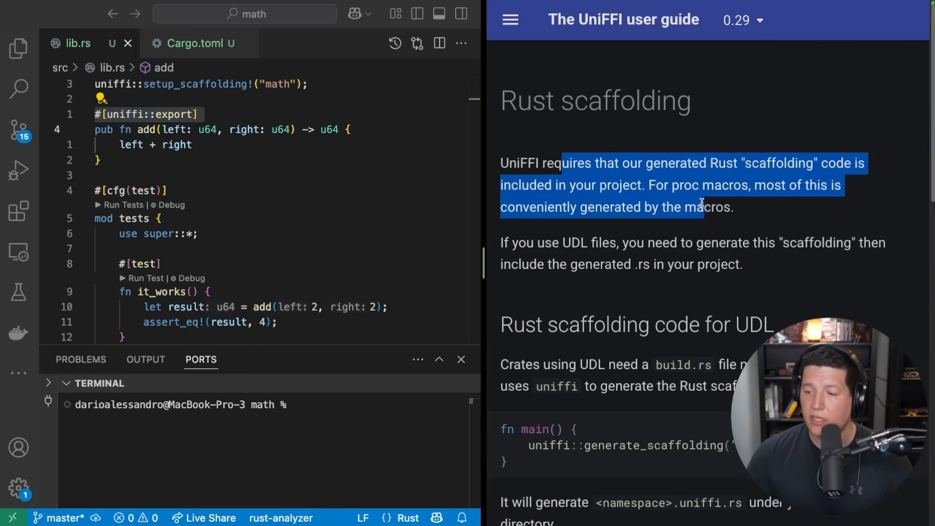
{"action": "left_click_drag", "start_coordinate": [703, 207], "coordinate": [576, 242]}
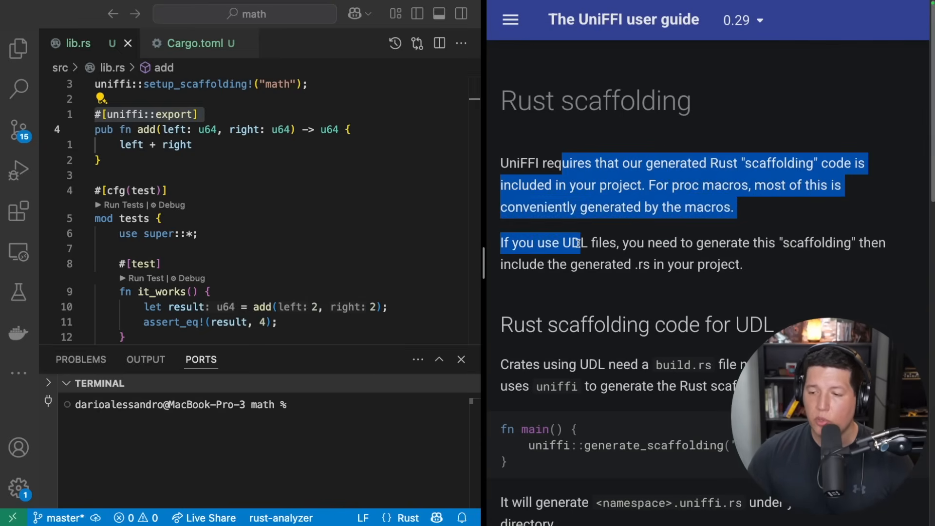
{"action": "left_click_drag", "start_coordinate": [585, 242], "coordinate": [775, 243]}
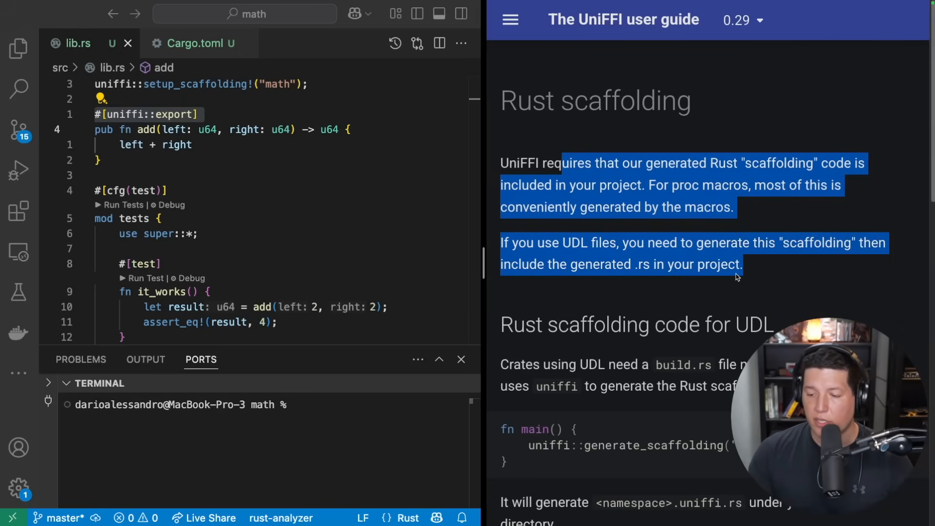
{"action": "scroll", "scroll_direction": "down", "scroll_amount": 3}
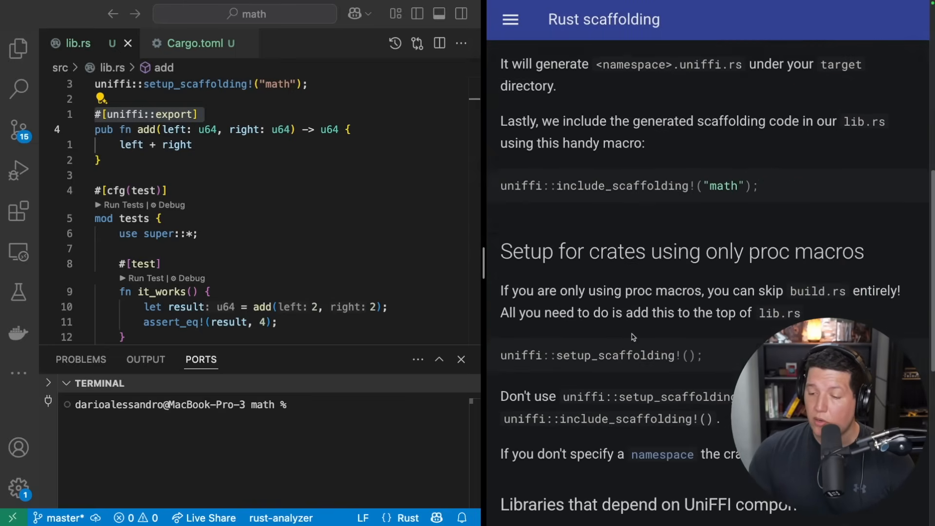
{"action": "double_click", "coordinate": [616, 312]}
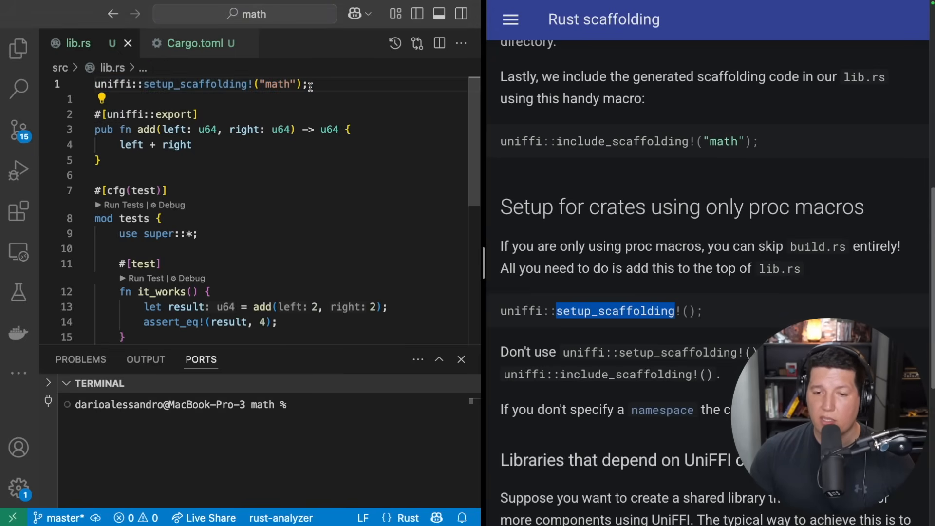
{"action": "triple_click", "coordinate": [200, 84]}
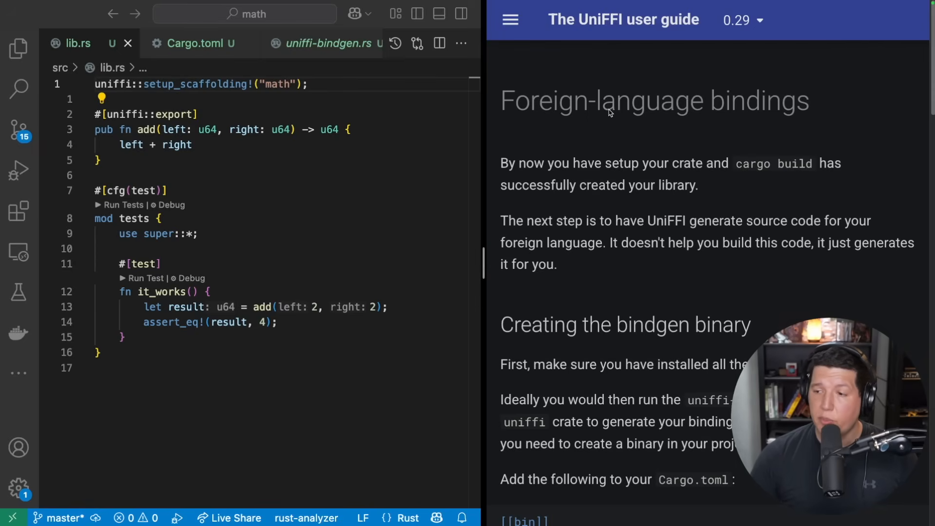
{"action": "mouse_move", "coordinate": [595, 105]}
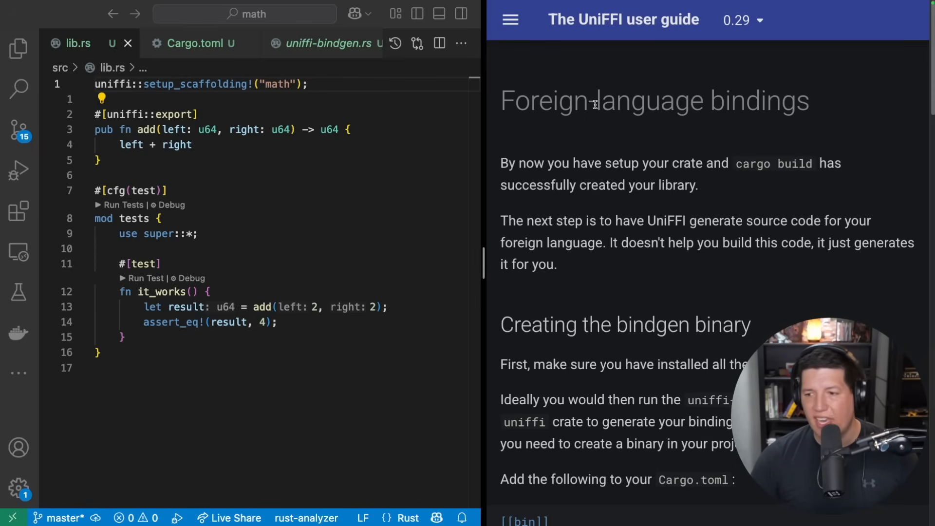
- Read and highlight the Foreign-language bindings intro and the Creating the bindgen binary instructions
{"action": "left_click_drag", "start_coordinate": [500, 100], "coordinate": [655, 100]}
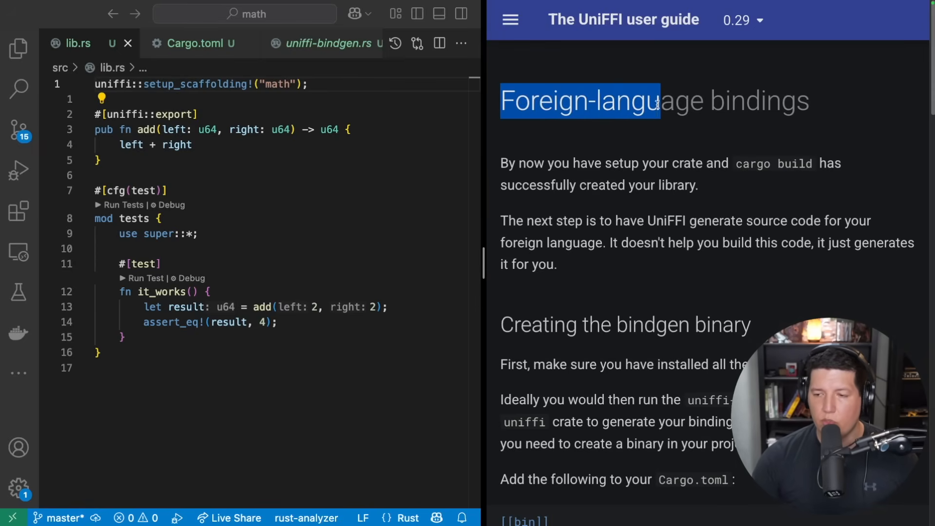
{"action": "left_click_drag", "start_coordinate": [656, 100], "coordinate": [809, 100]}
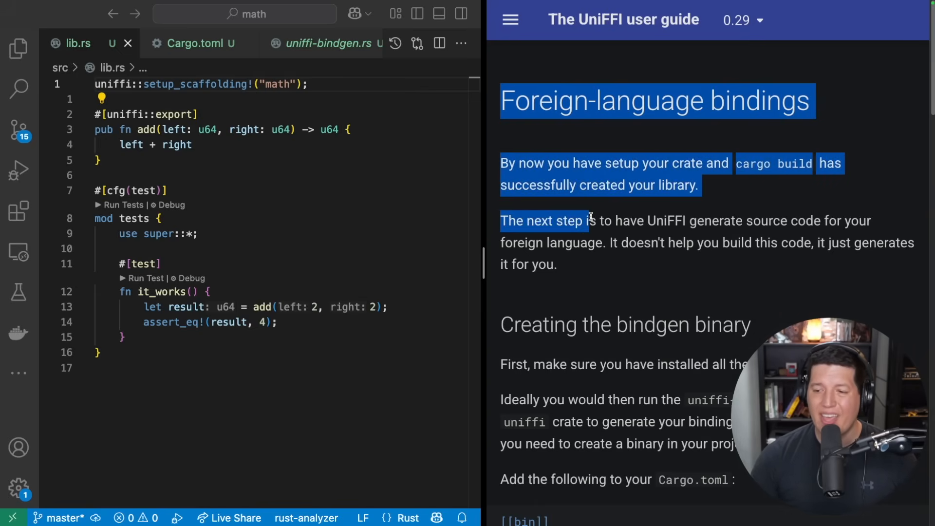
{"action": "left_click_drag", "start_coordinate": [591, 221], "coordinate": [713, 222]}
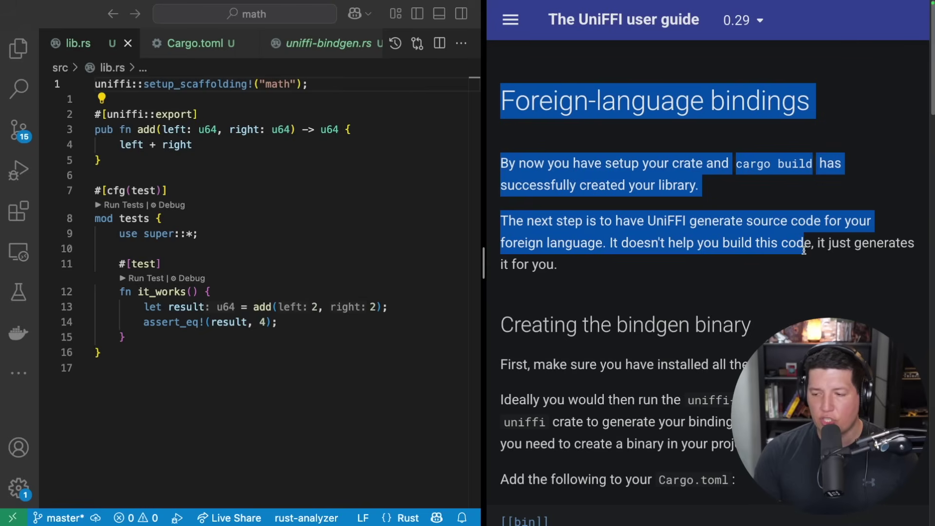
{"action": "scroll", "scroll_direction": "down", "scroll_amount": 3}
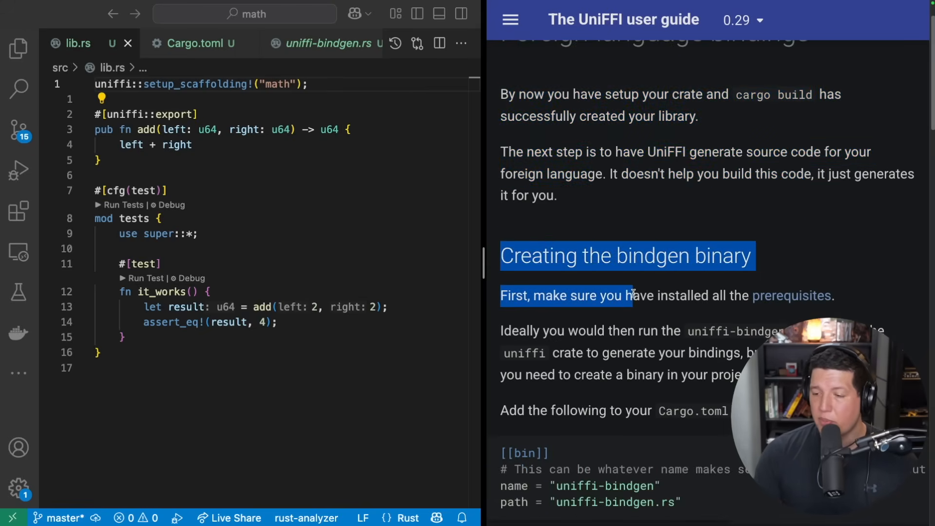
{"action": "scroll", "scroll_direction": "down", "scroll_amount": 3}
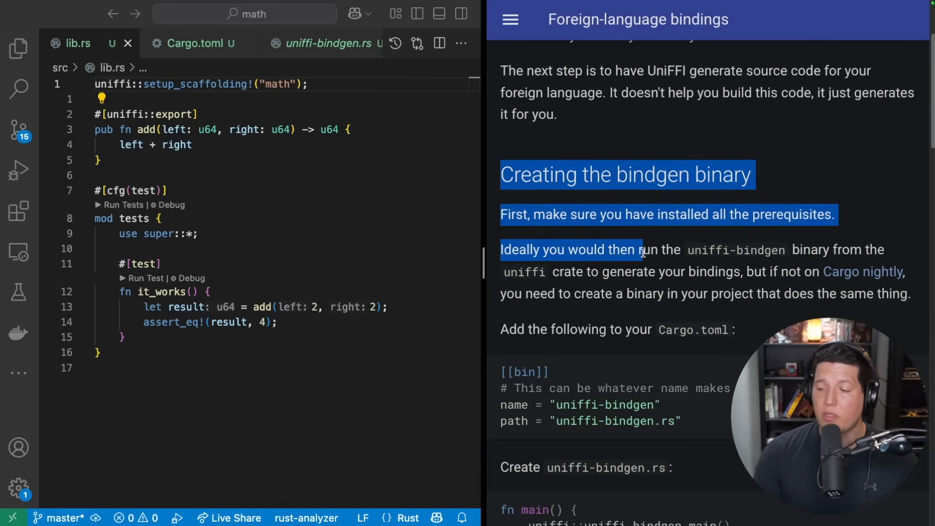
{"action": "left_click_drag", "start_coordinate": [641, 249], "coordinate": [827, 249]}
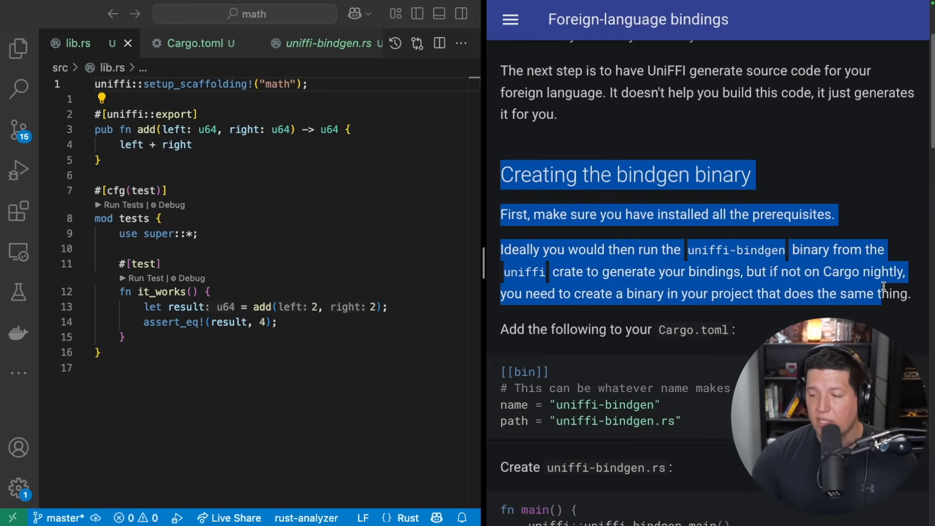
- Switch to the project's uniffi-bindgen.rs source file in the editor
{"action": "left_click", "coordinate": [318, 44]}
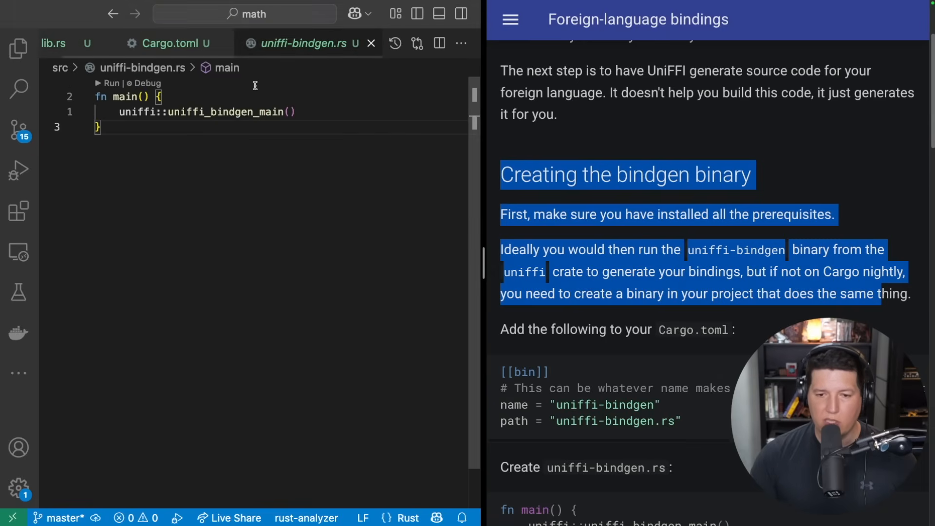
{"action": "mouse_move", "coordinate": [644, 302]}
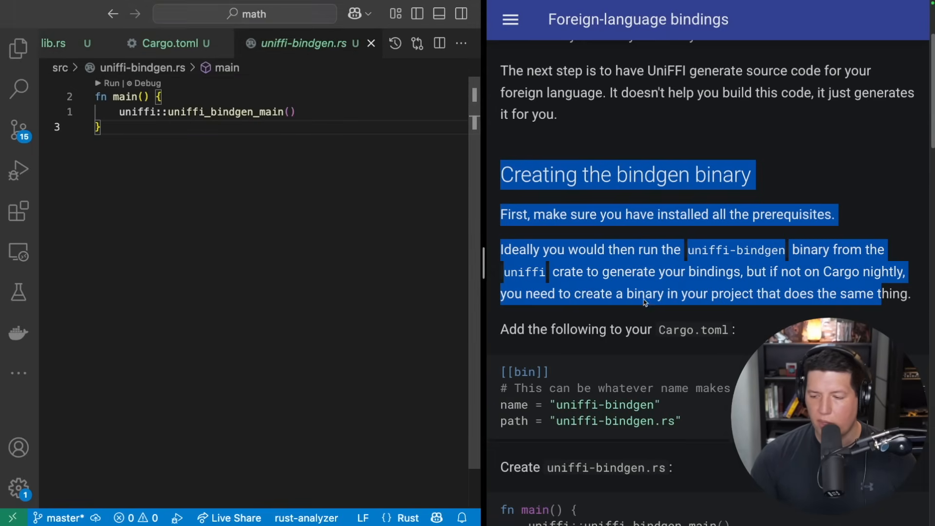
- Review Cargo.toml's [[bin]] uniffi-bindgen entry before recalling the Swift bindings generate command
{"action": "scroll", "scroll_direction": "down", "scroll_amount": 3}
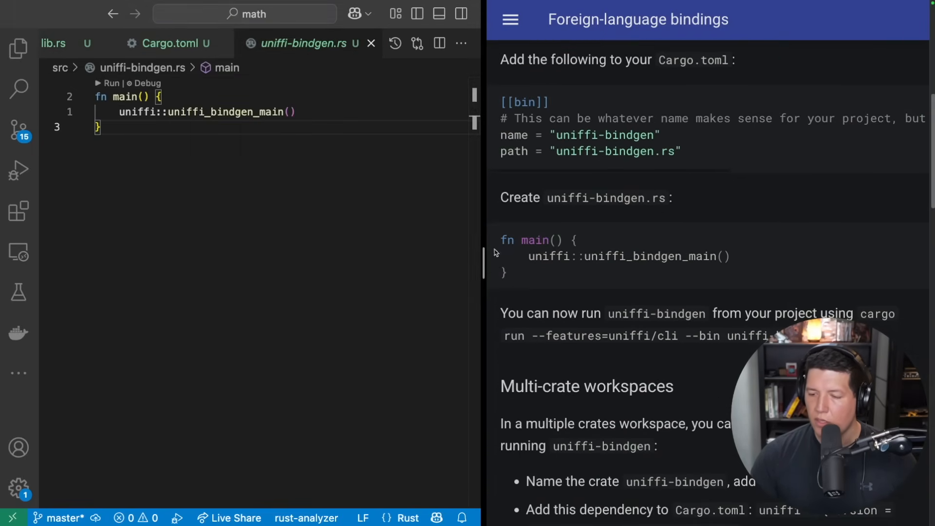
{"action": "left_click", "coordinate": [172, 44]}
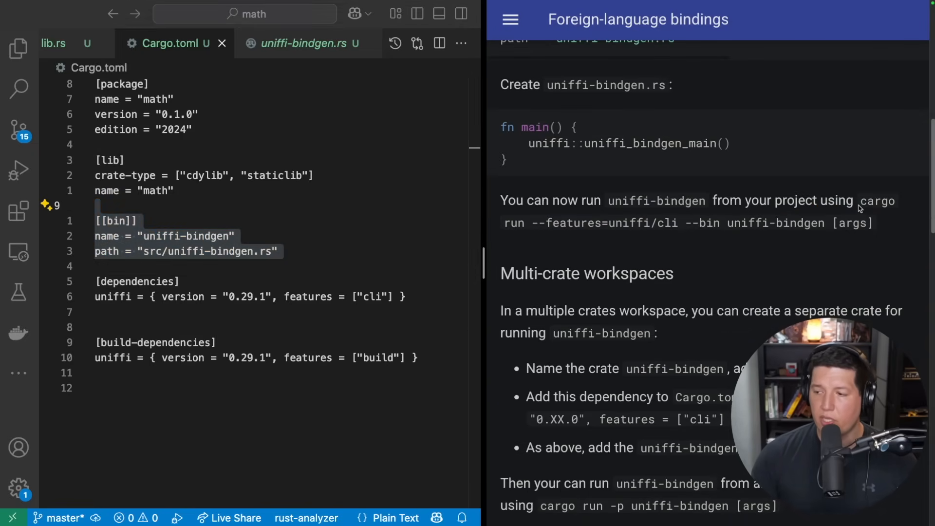
{"action": "mouse_move", "coordinate": [694, 223]}
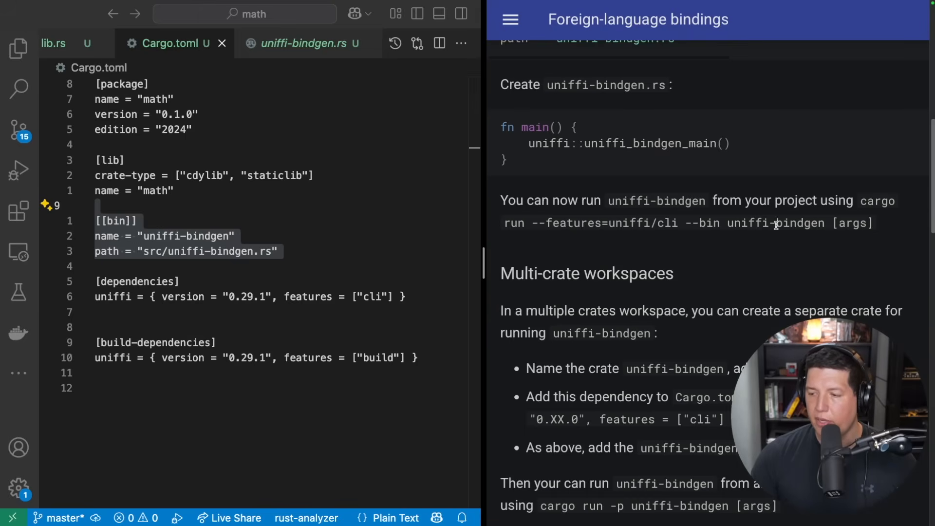
{"action": "scroll", "scroll_direction": "down", "scroll_amount": 3}
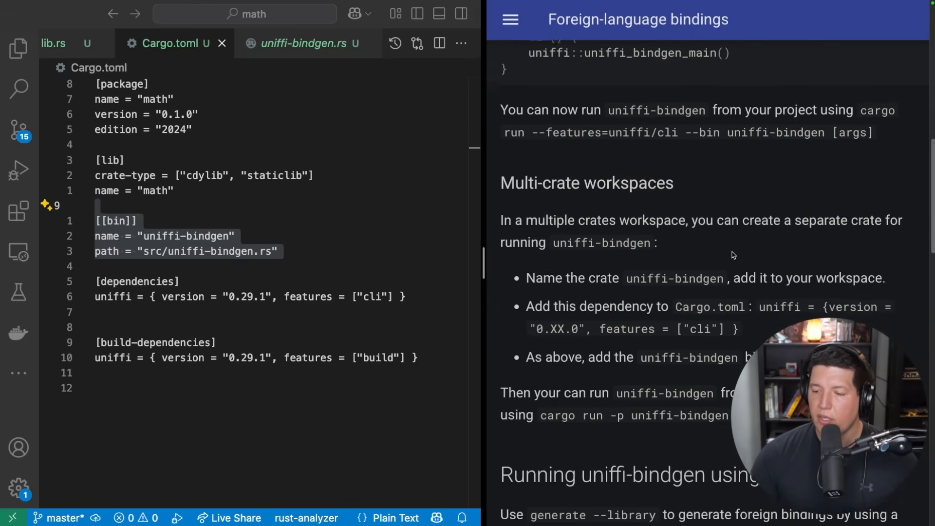
{"action": "scroll", "scroll_direction": "down", "scroll_amount": 3}
{"action": "type", "text": "swift"}
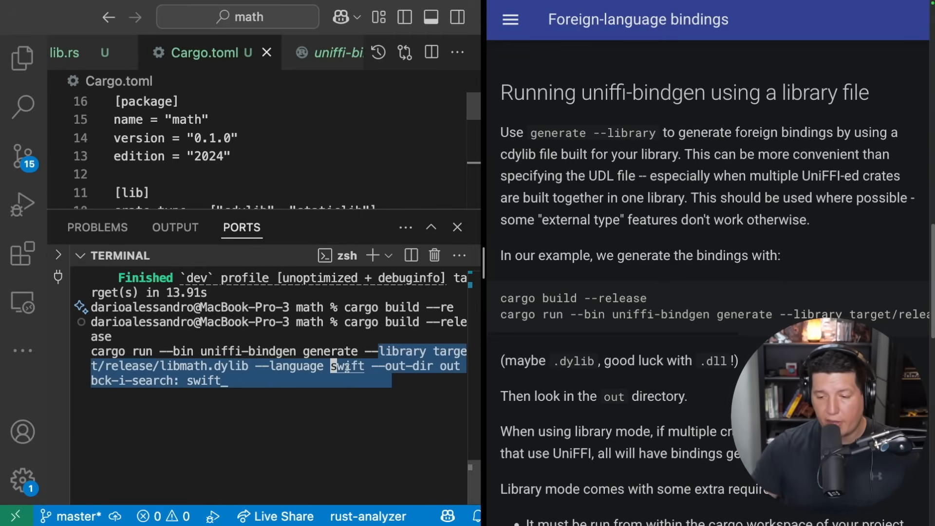
- Run uniffi-bindgen to emit out/math.swift and read through the generated bindings
{"action": "key", "text": "Enter"}
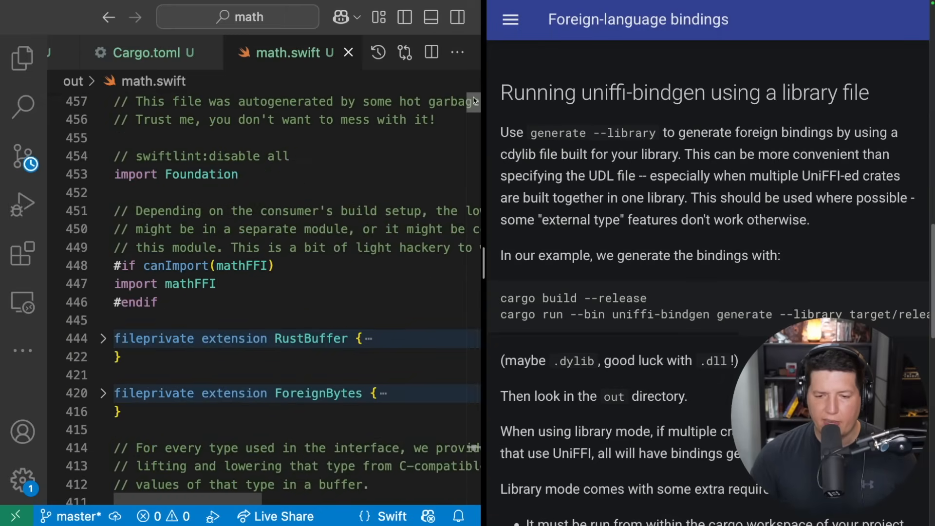
{"action": "scroll", "scroll_direction": "down", "scroll_amount": 3}
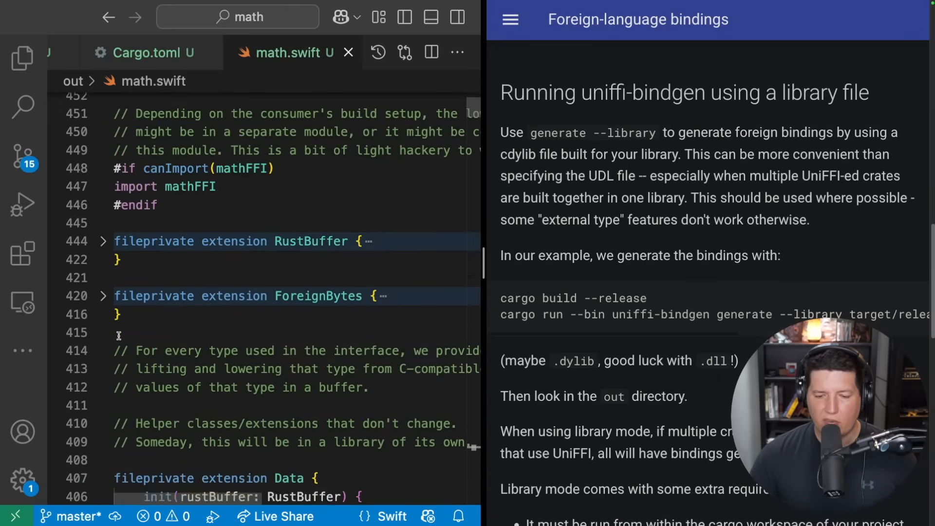
{"action": "scroll", "scroll_direction": "down", "scroll_amount": 3}
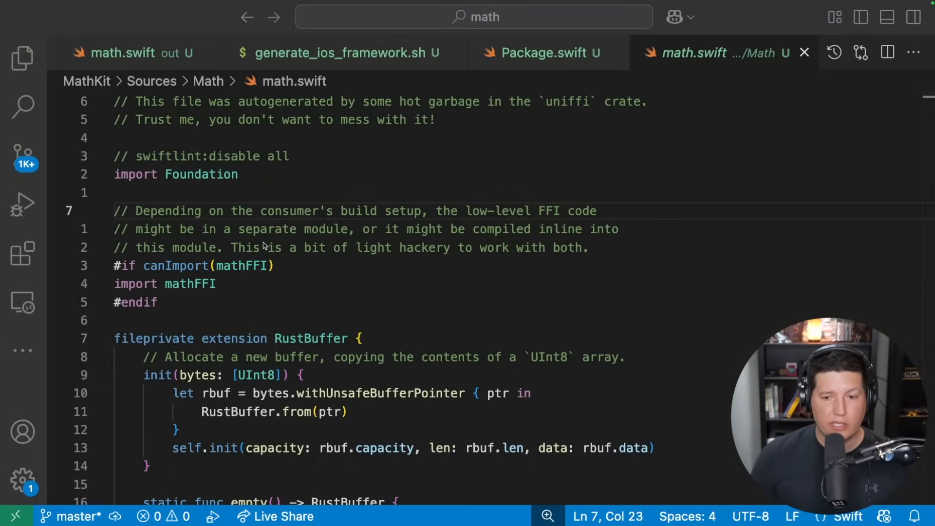
- Show generate_ios_framework.sh and math.xcframework's ios-arm64, ios-arm64-simulator and macos-arm64 slices
{"action": "left_click", "coordinate": [339, 53]}
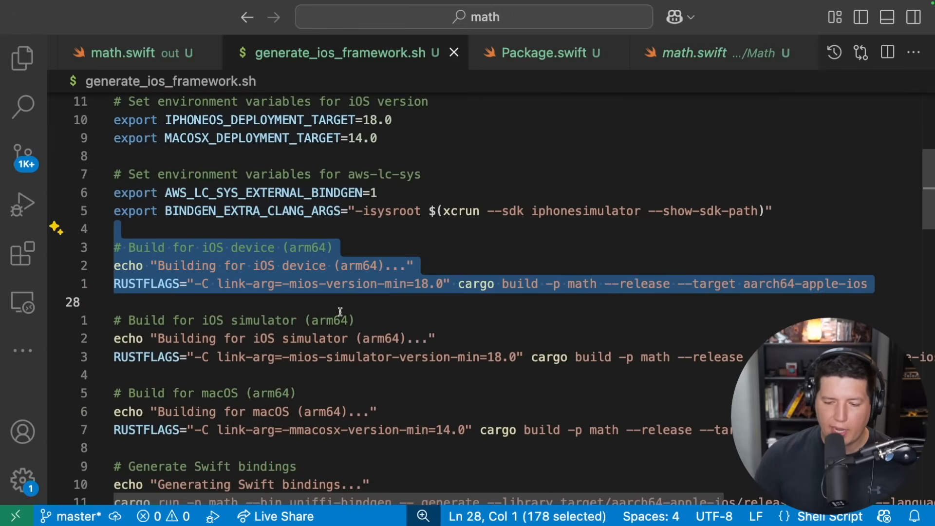
{"action": "left_click", "coordinate": [21, 57]}
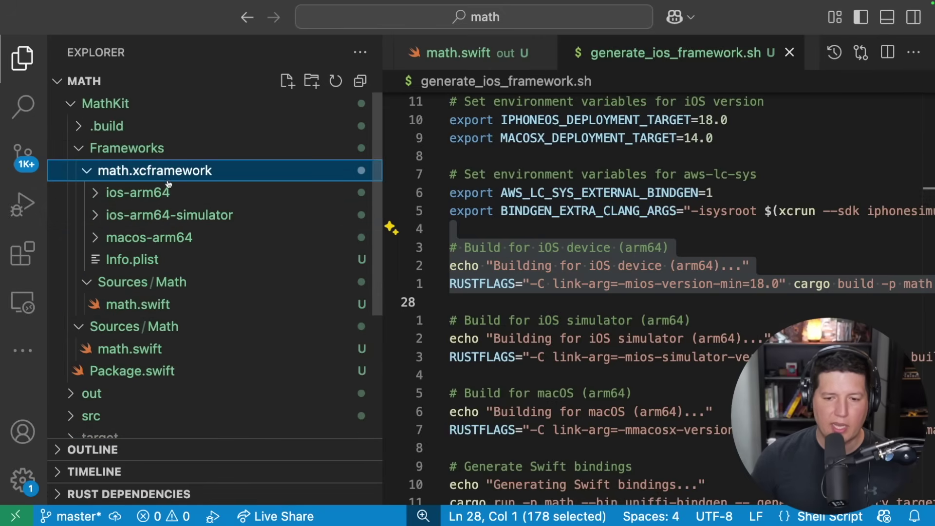
{"action": "mouse_move", "coordinate": [154, 176]}
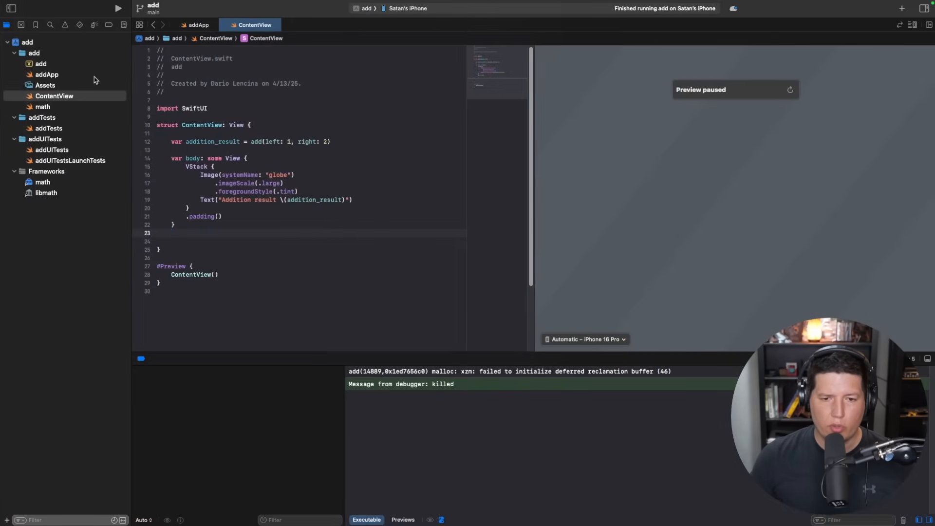
{"action": "left_click", "coordinate": [24, 40]}
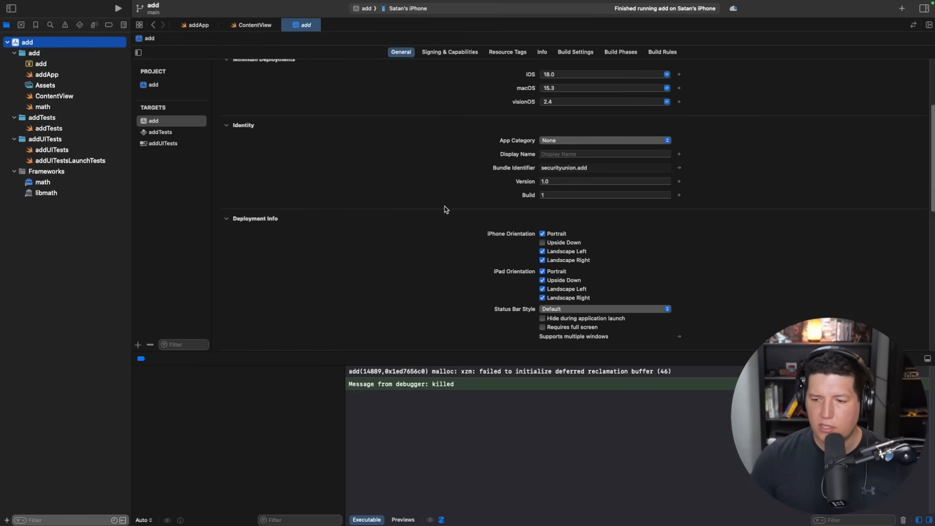
{"action": "scroll", "scroll_direction": "down", "scroll_amount": 3}
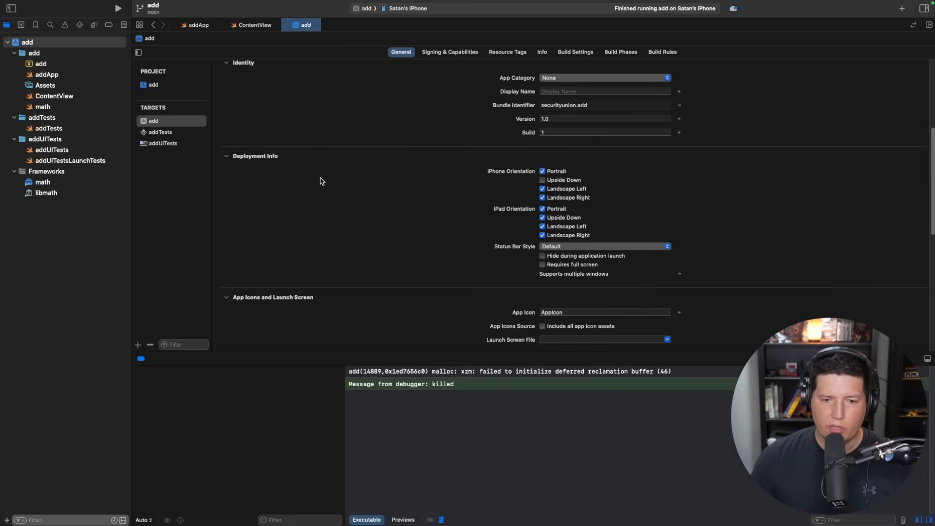
{"action": "scroll", "scroll_direction": "up", "scroll_amount": 3}
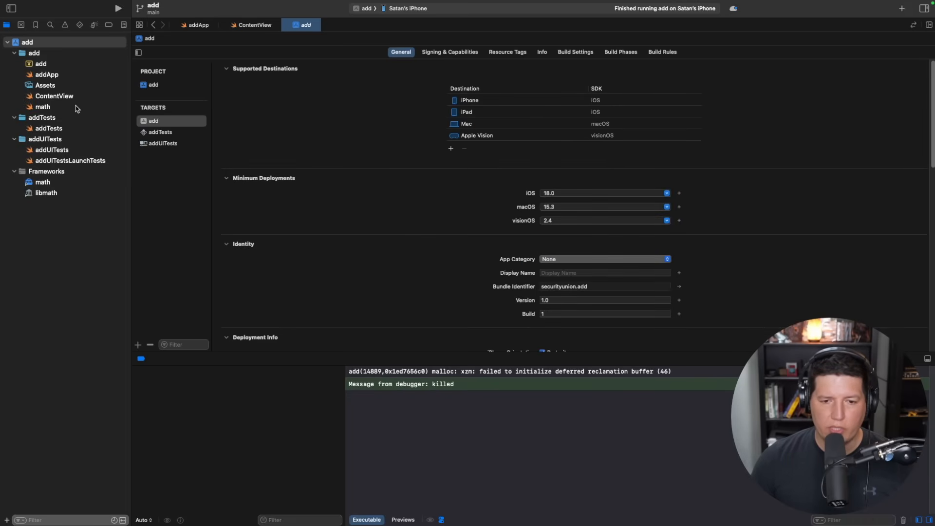
{"action": "left_click", "coordinate": [43, 106]}
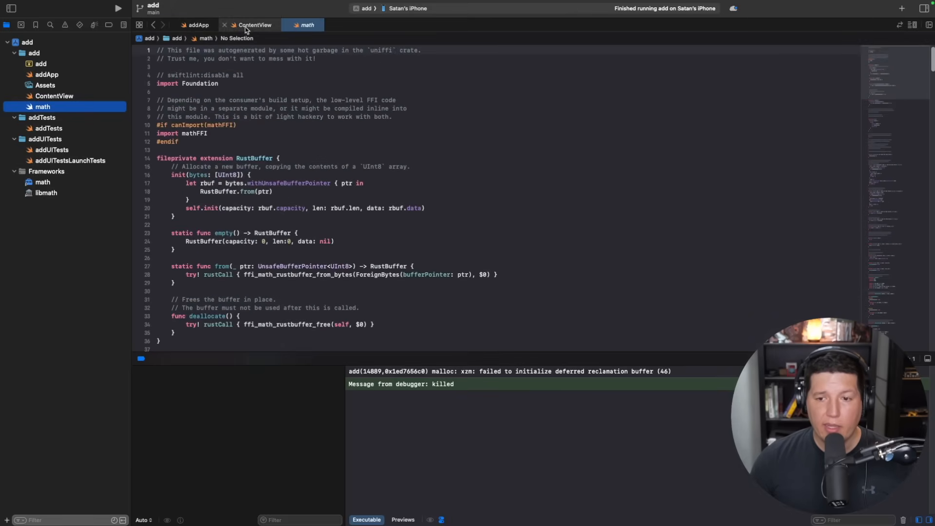
{"action": "left_click", "coordinate": [253, 25]}
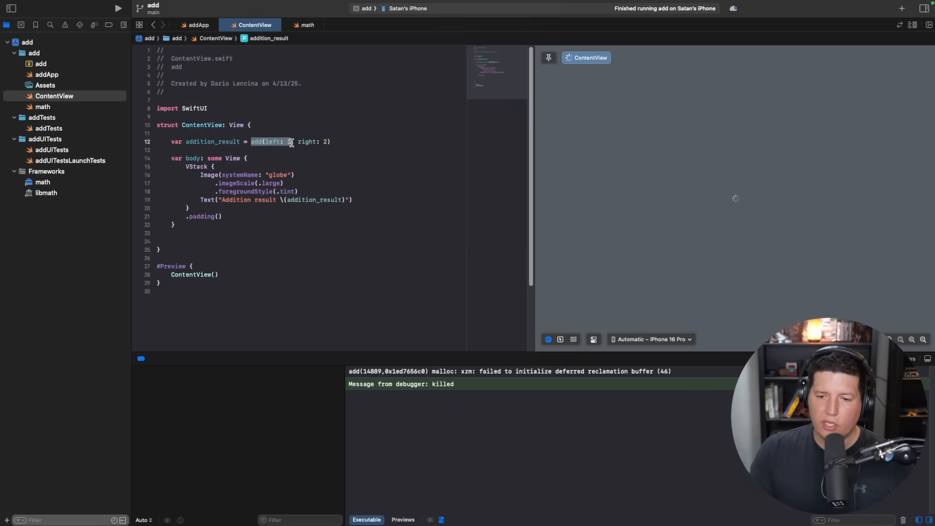